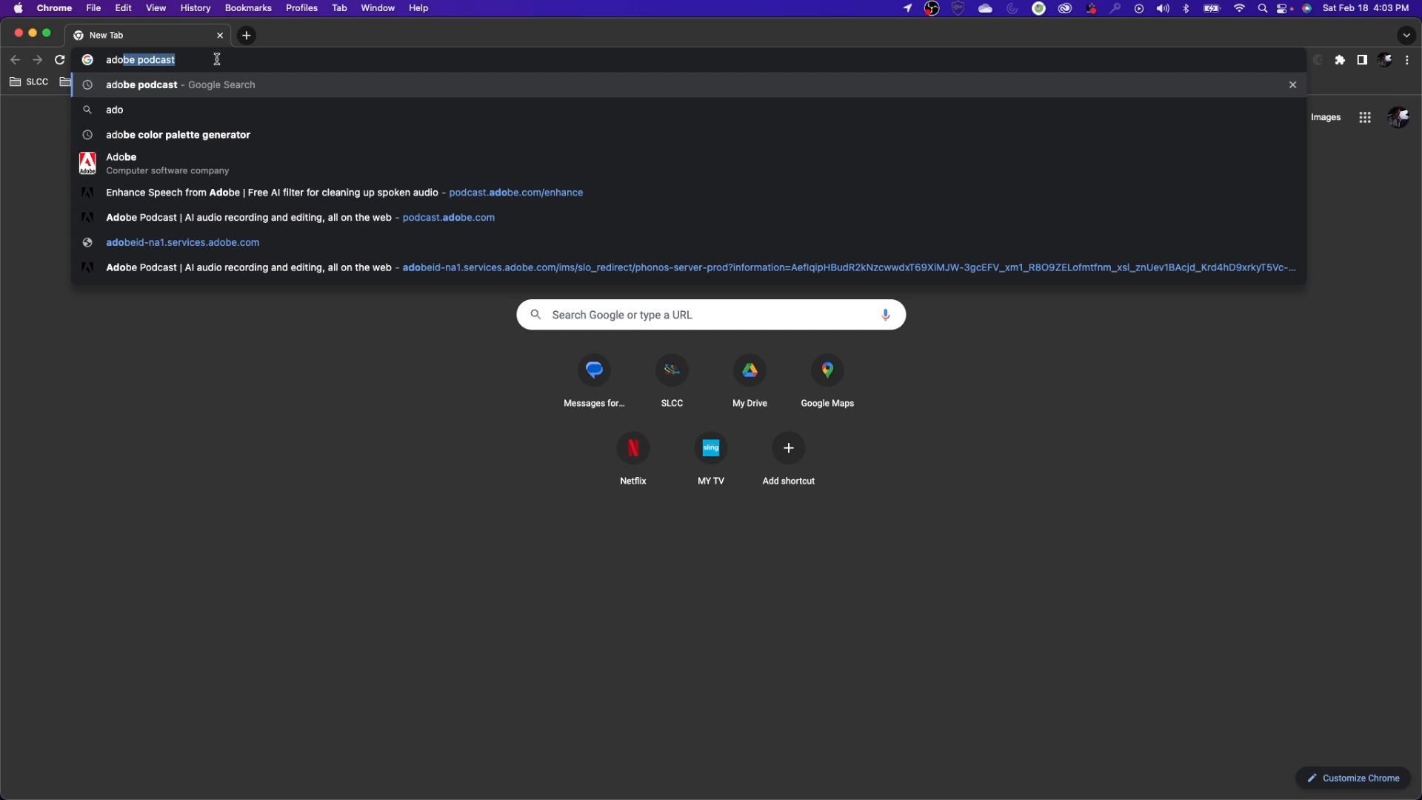
- Search Google for 'adobe podcast' and go to the Adobe Podcast result
{"action": "key", "text": "Return"}
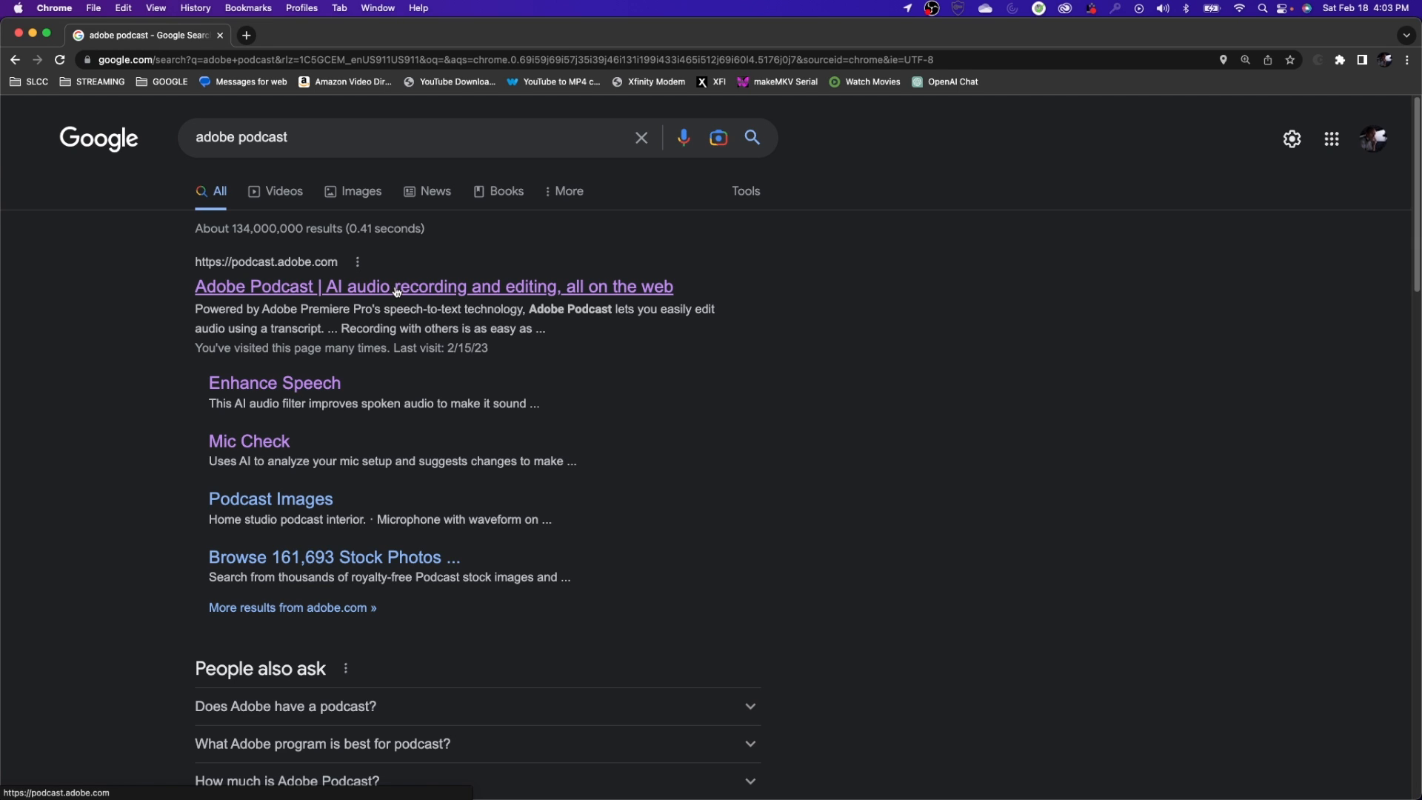
{"action": "left_click", "coordinate": [434, 286]}
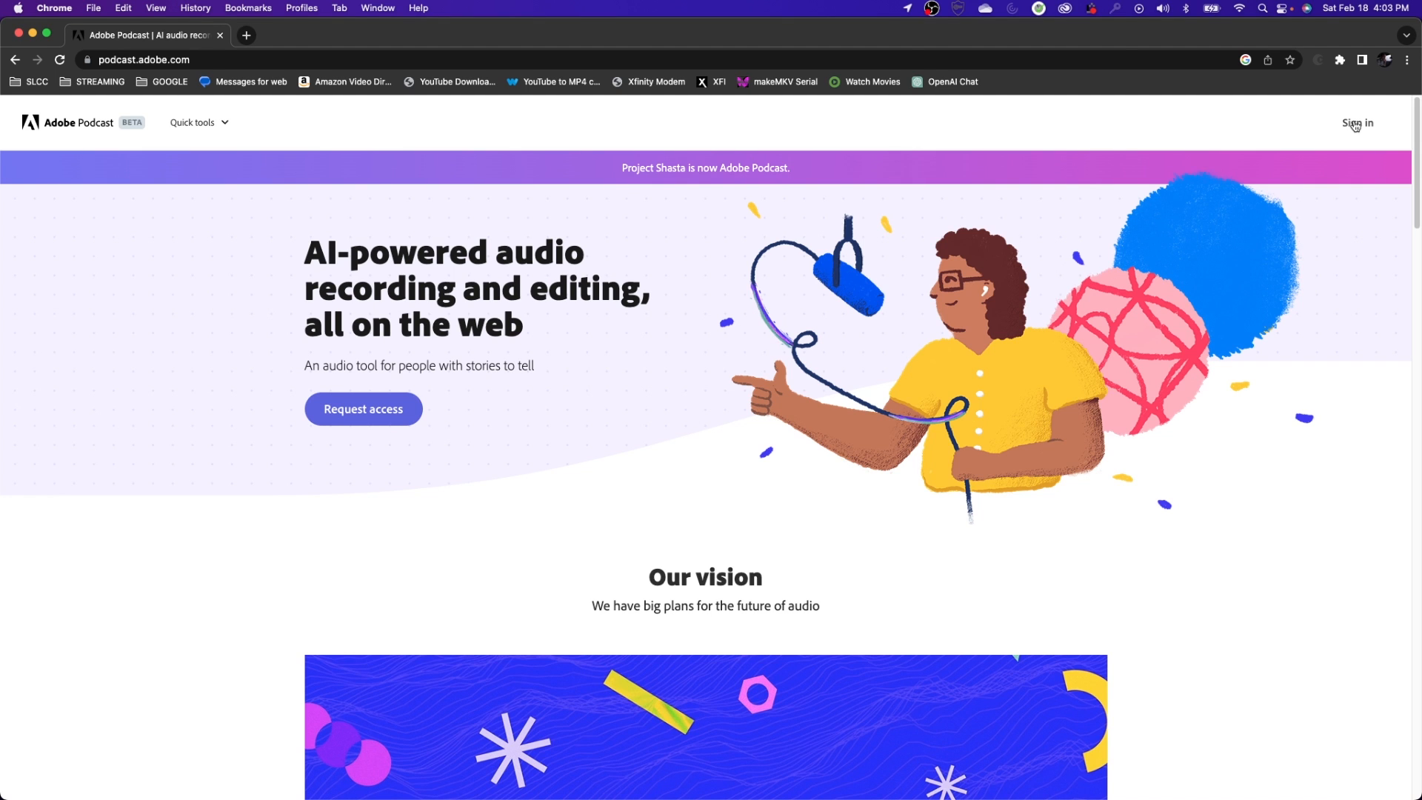
- Sign in, then choose Enhance speech from the Quick tools menu
{"action": "left_click", "coordinate": [1357, 123]}
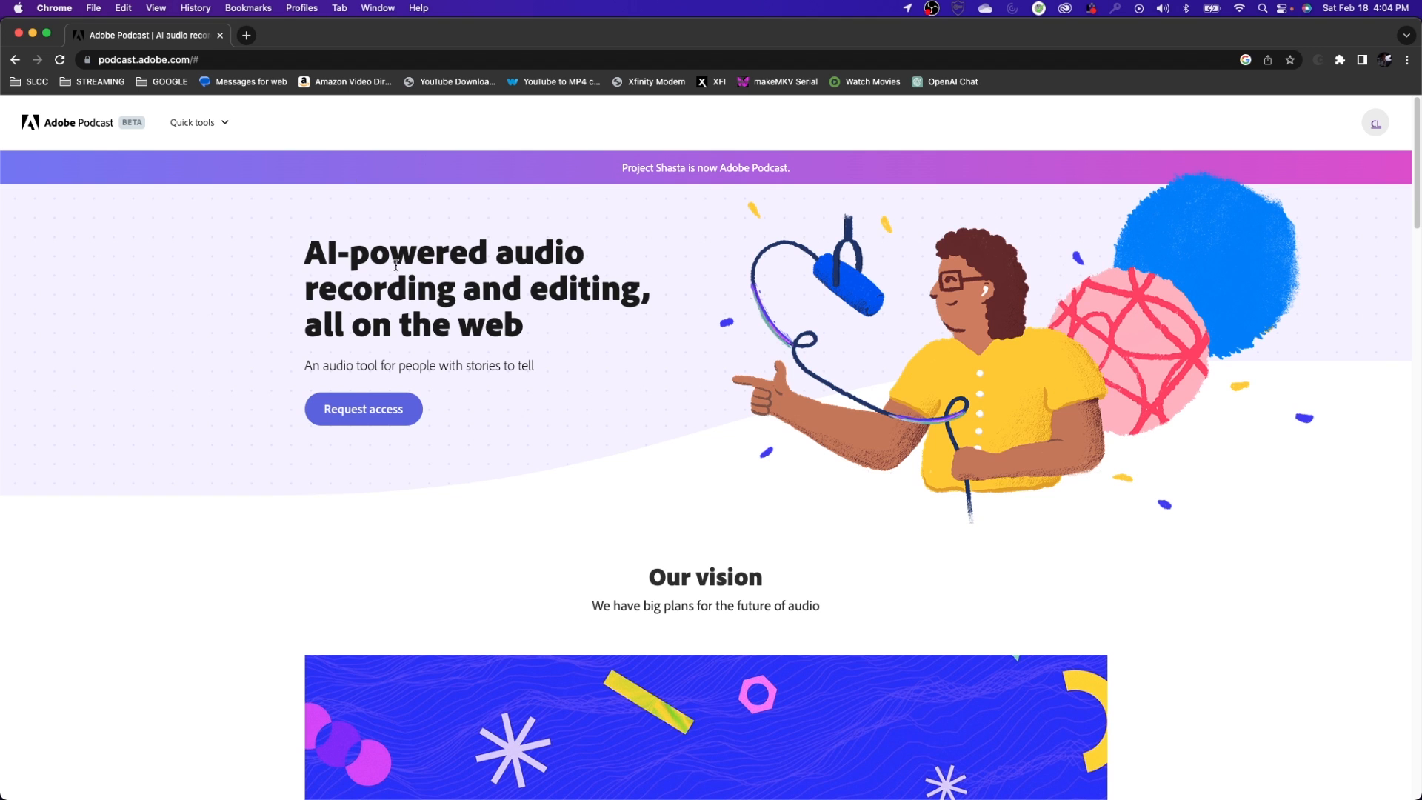
{"action": "mouse_move", "coordinate": [457, 490]}
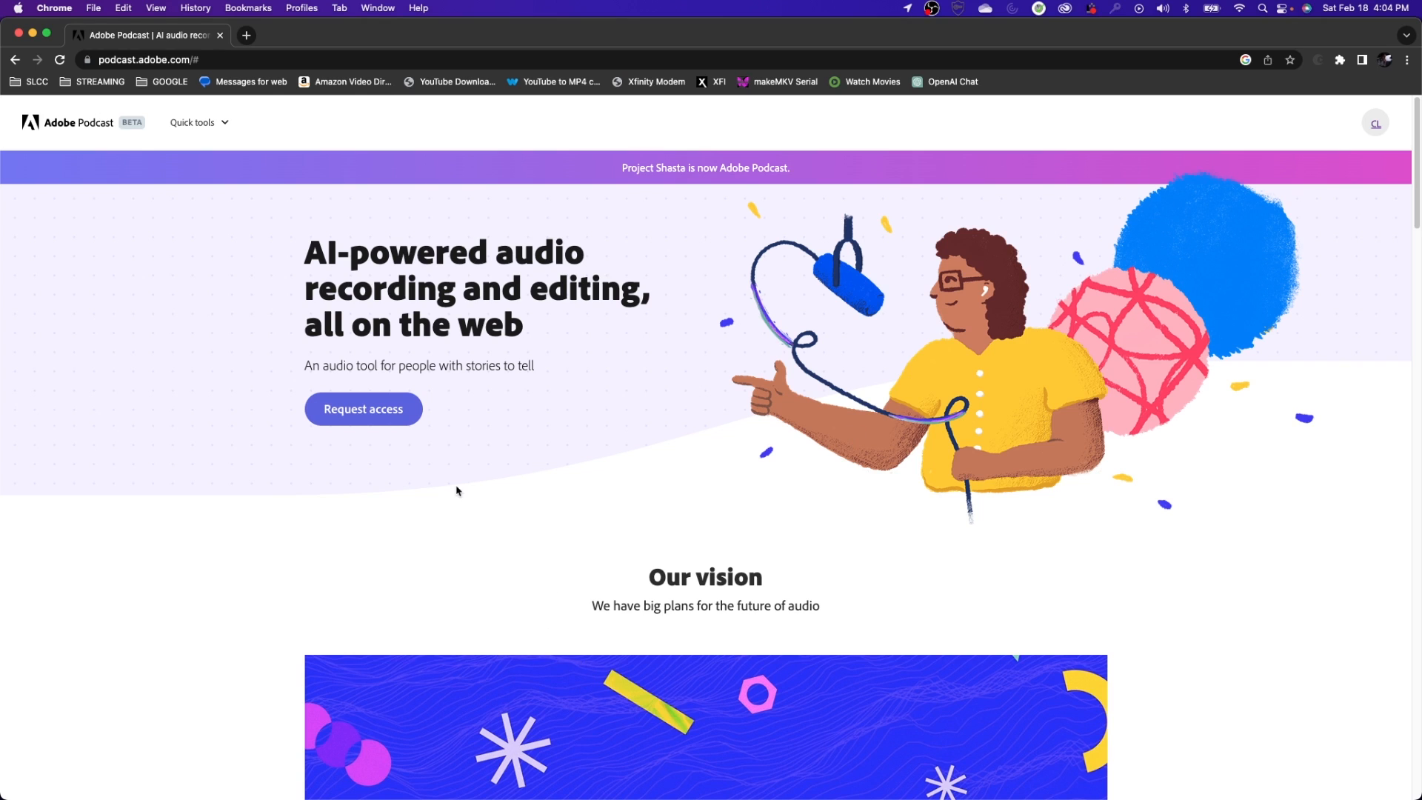
{"action": "mouse_move", "coordinate": [201, 163]}
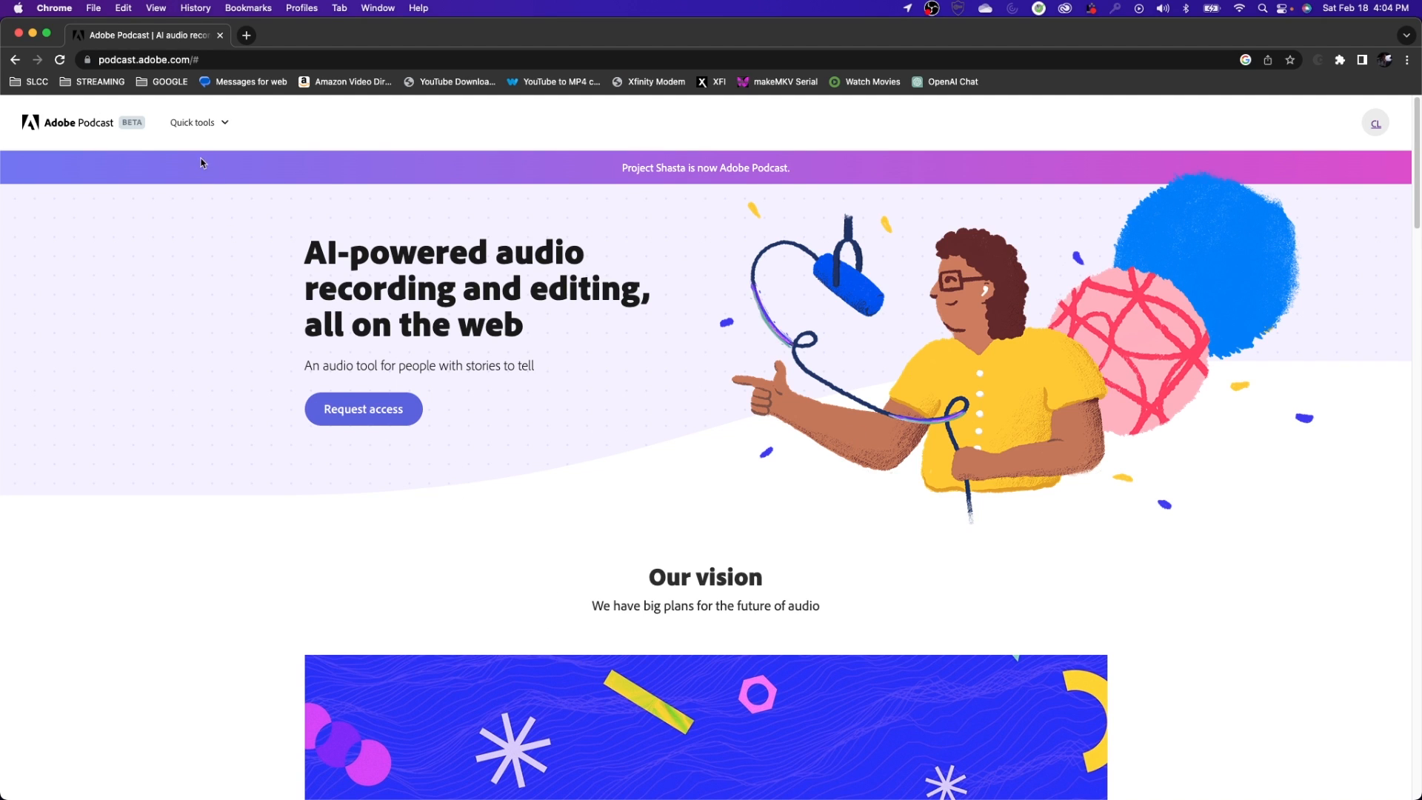
{"action": "left_click", "coordinate": [196, 123]}
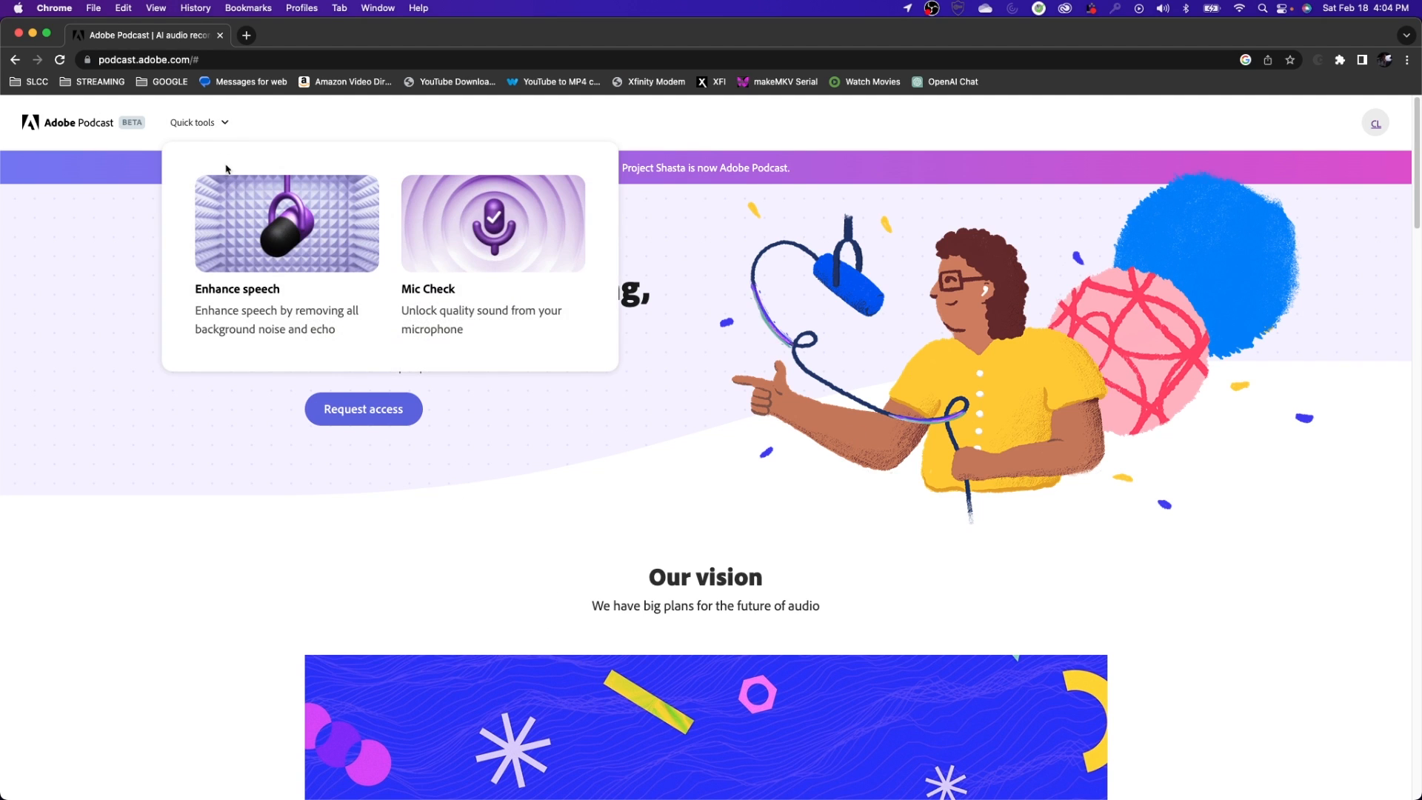
{"action": "mouse_move", "coordinate": [465, 291]}
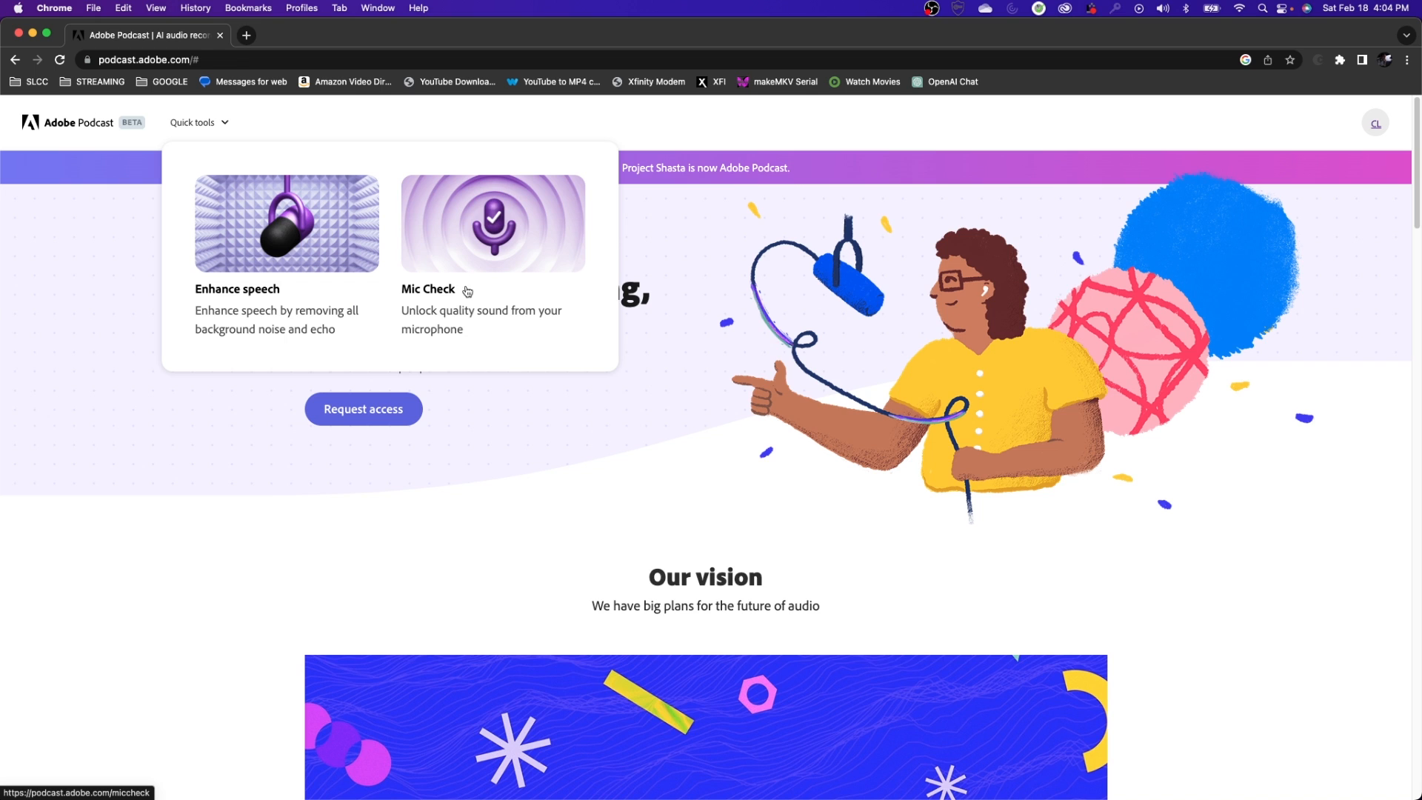
{"action": "mouse_move", "coordinate": [478, 294]}
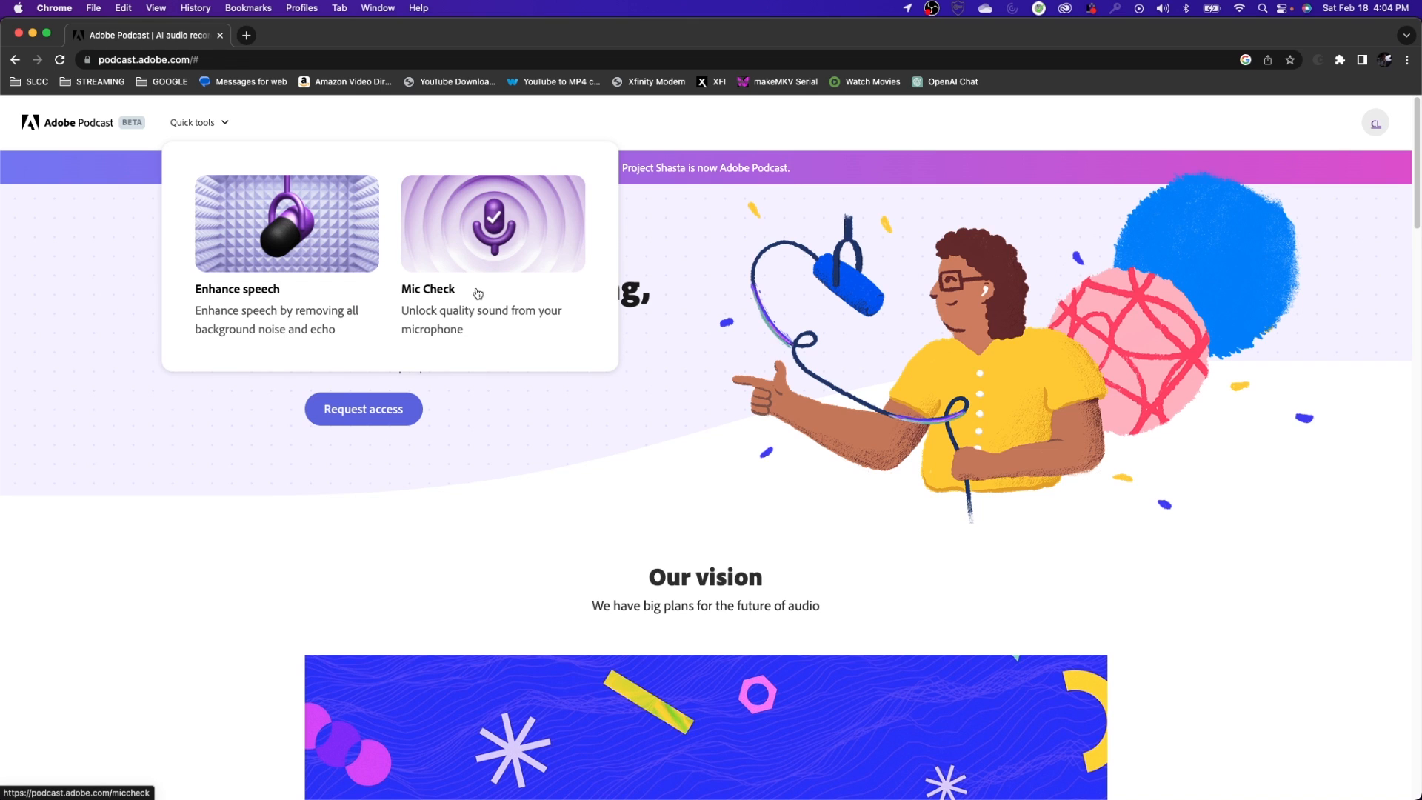
{"action": "mouse_move", "coordinate": [292, 263]}
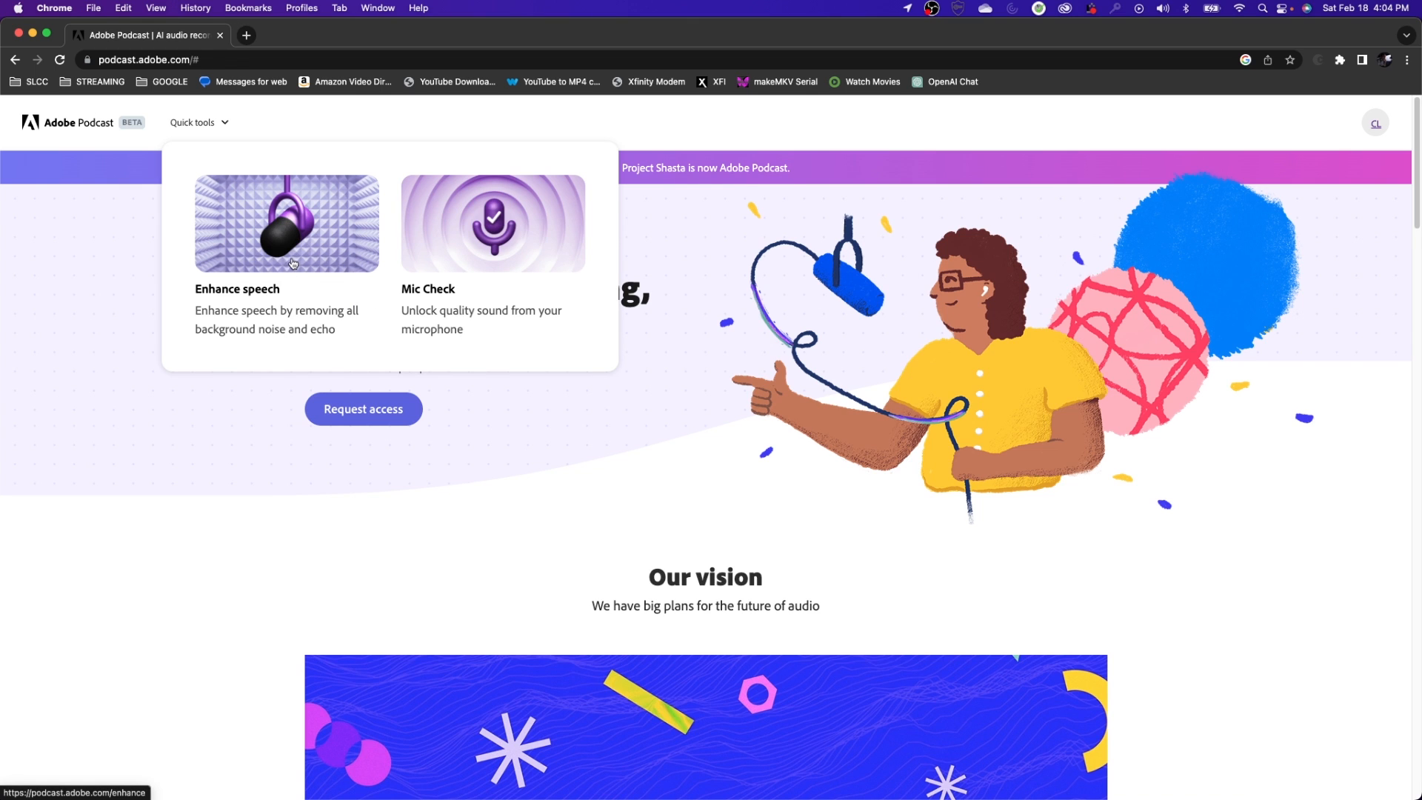
{"action": "mouse_move", "coordinate": [291, 262]}
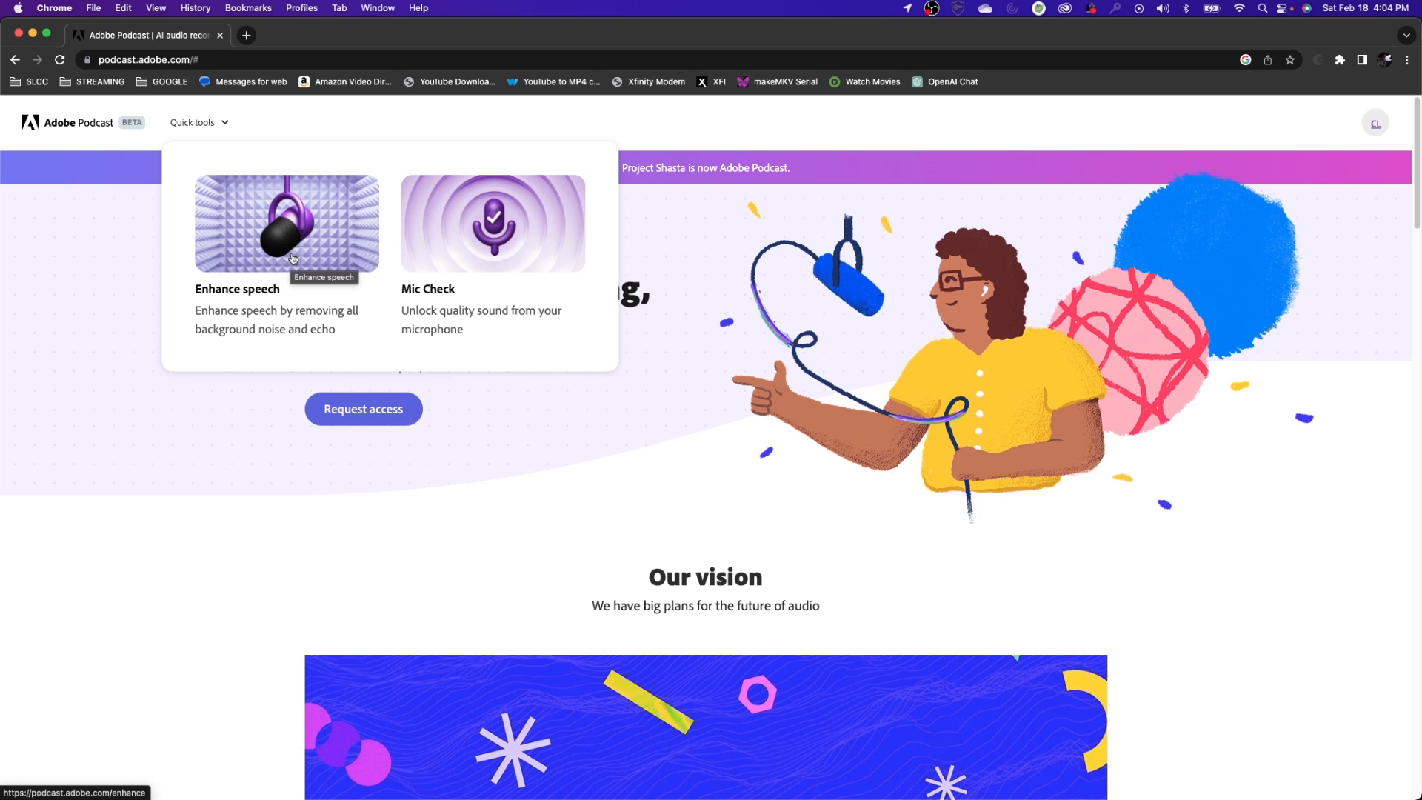
{"action": "mouse_move", "coordinate": [280, 276]}
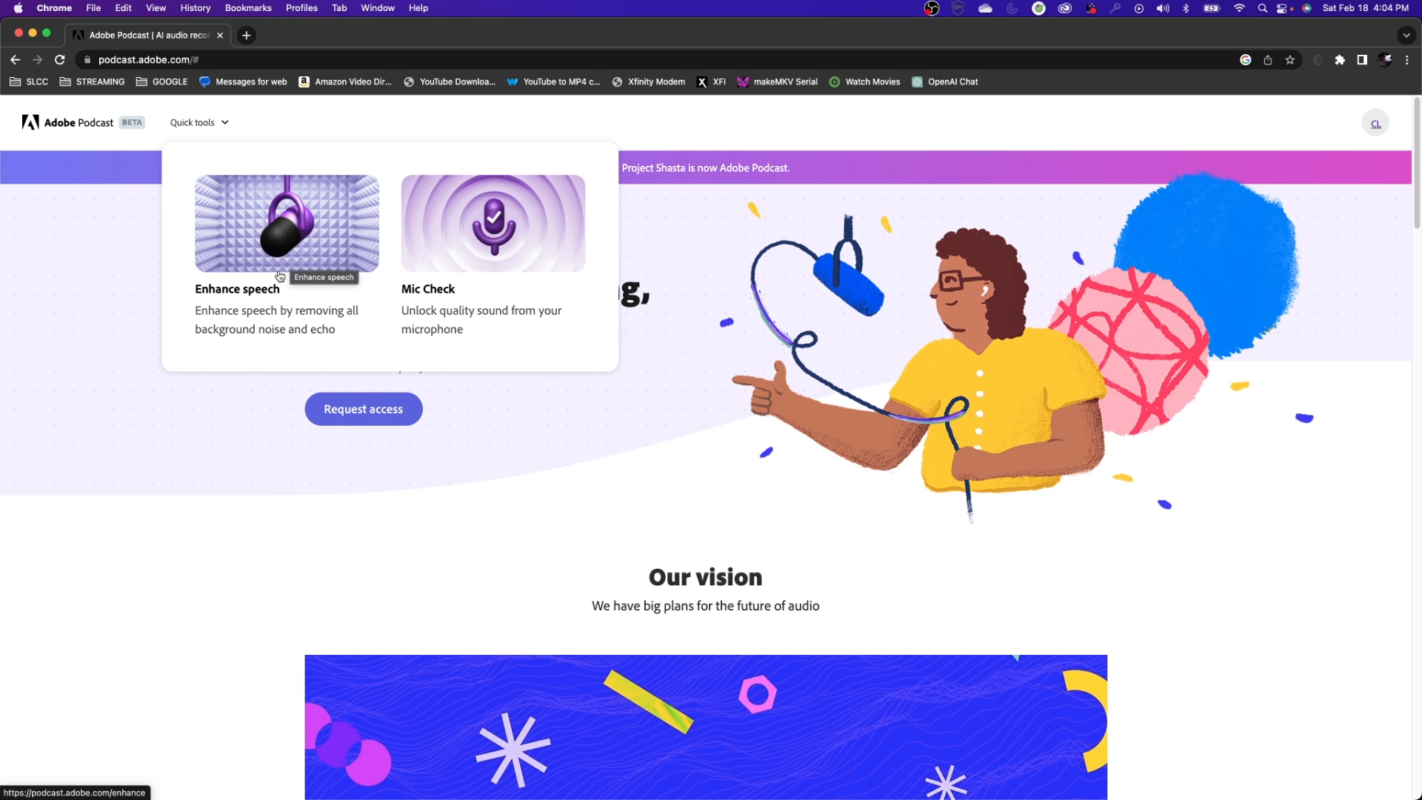
{"action": "mouse_move", "coordinate": [320, 234]}
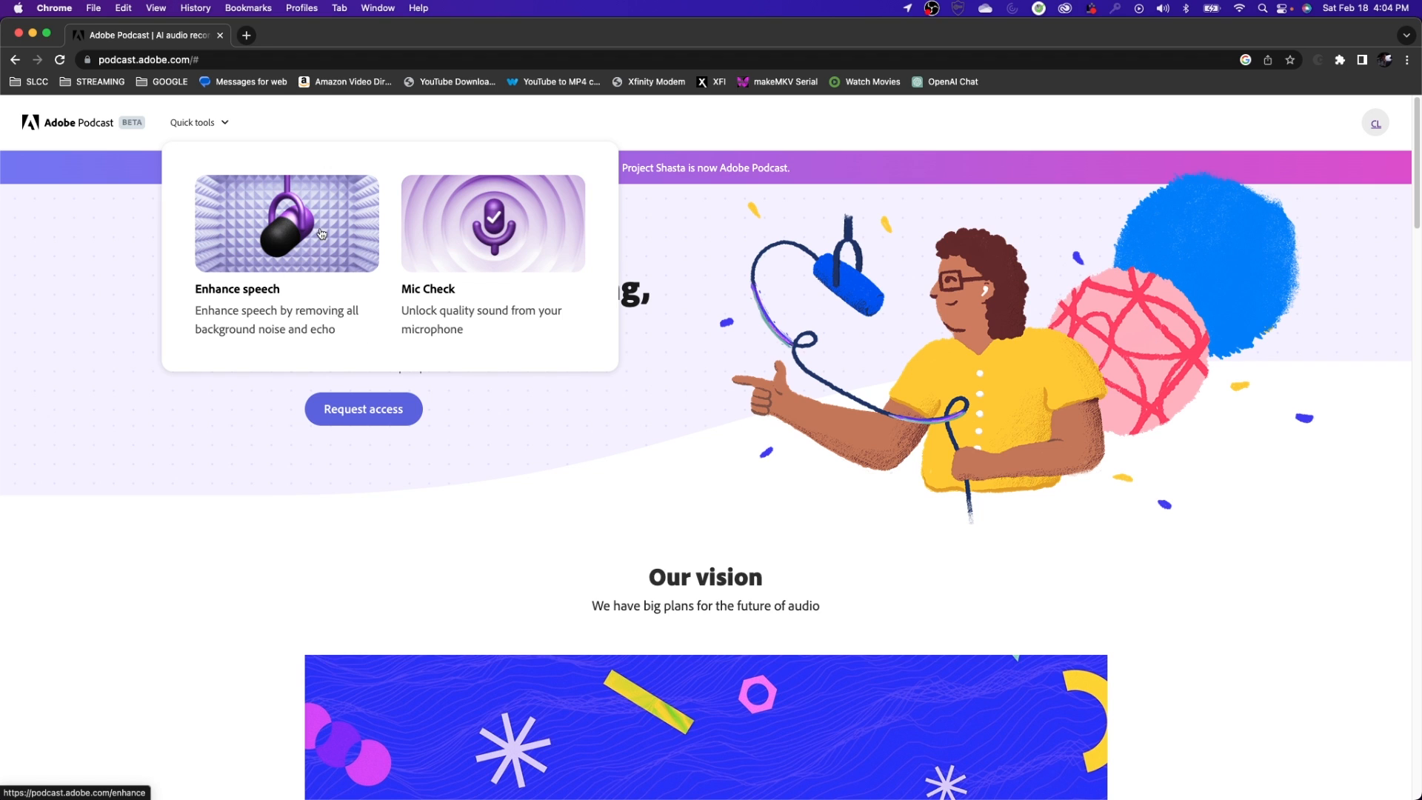
{"action": "left_click", "coordinate": [287, 223]}
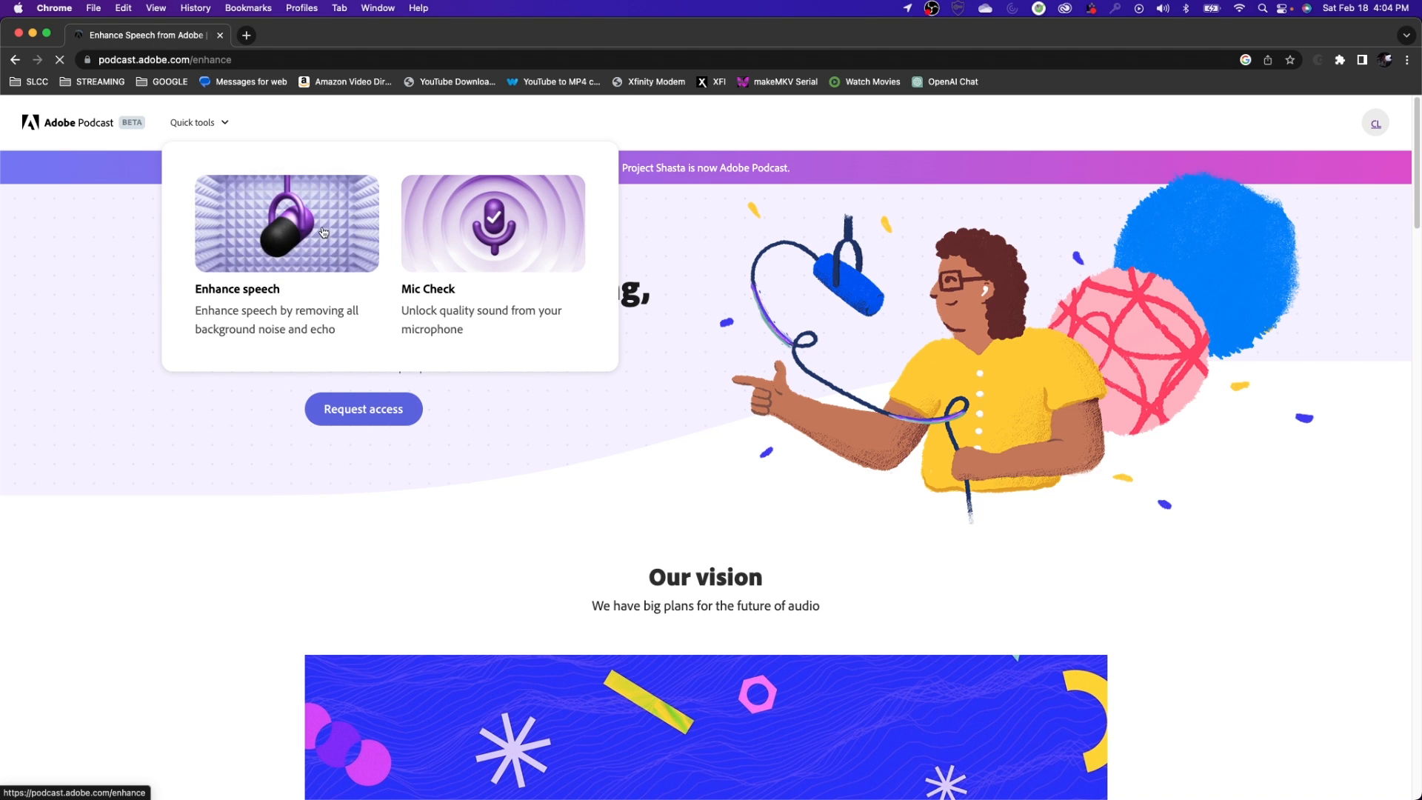
- Let the Enhance Speech upload page load and start switching to Premiere Pro ('prem')
{"action": "left_click", "coordinate": [286, 223]}
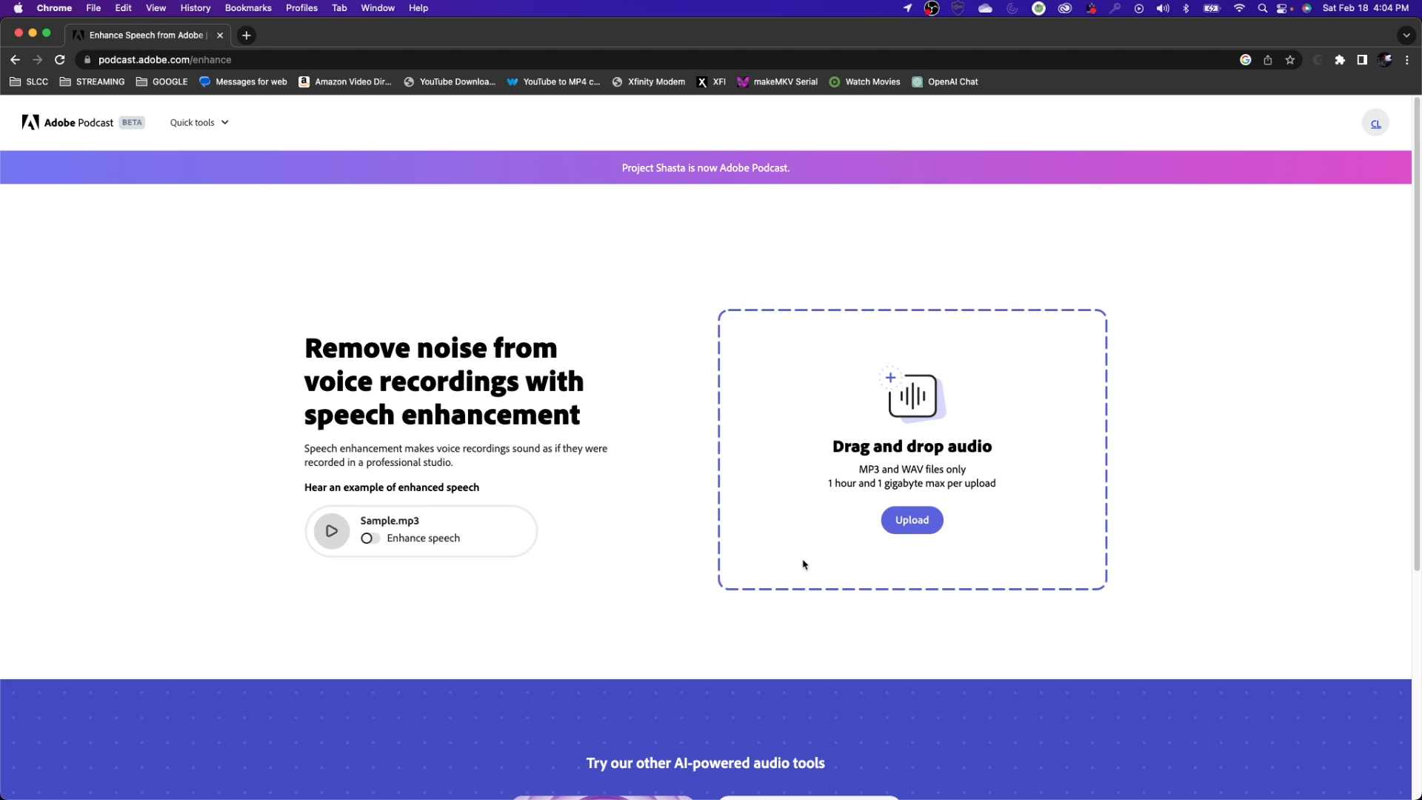
{"action": "mouse_move", "coordinate": [872, 537]}
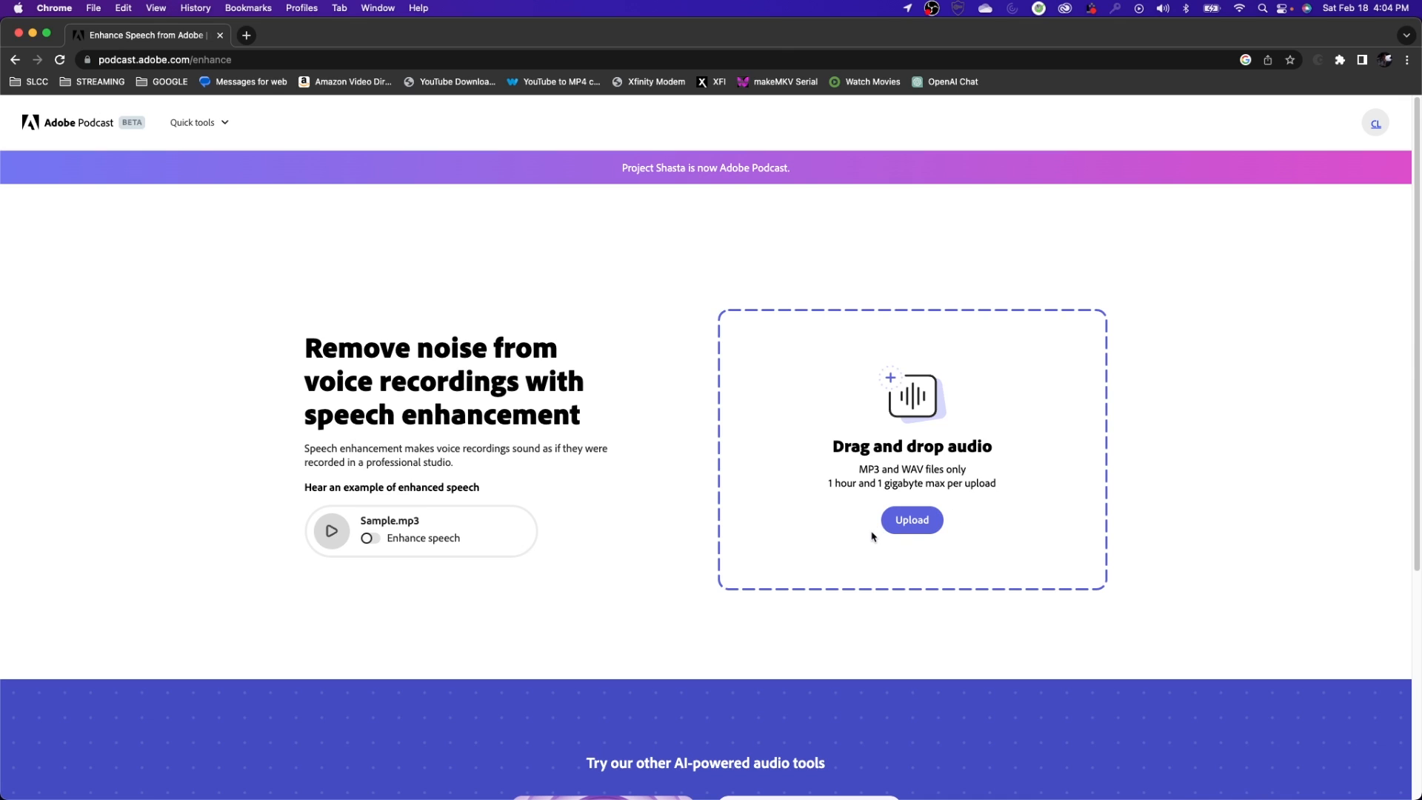
{"action": "mouse_move", "coordinate": [905, 465]}
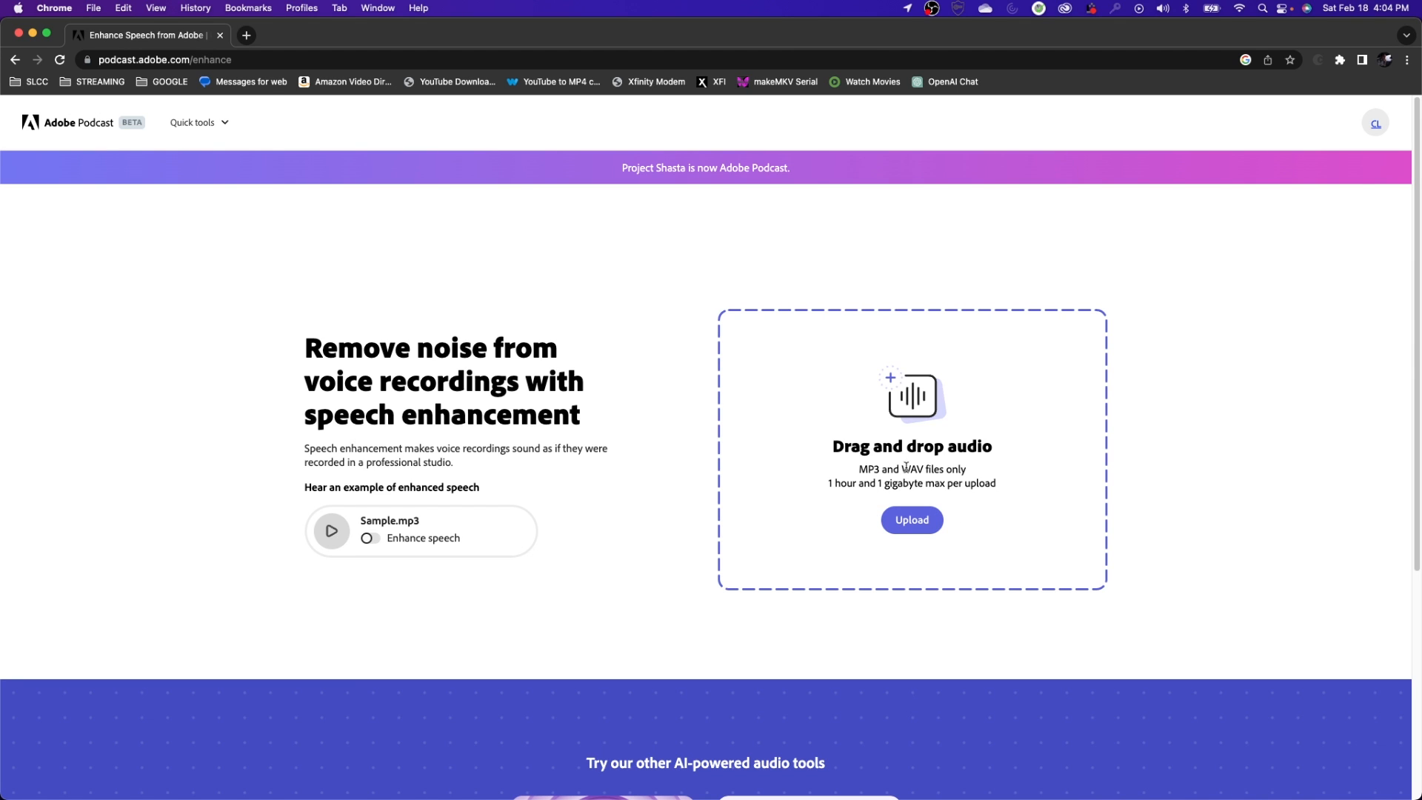
{"action": "mouse_move", "coordinate": [860, 506]}
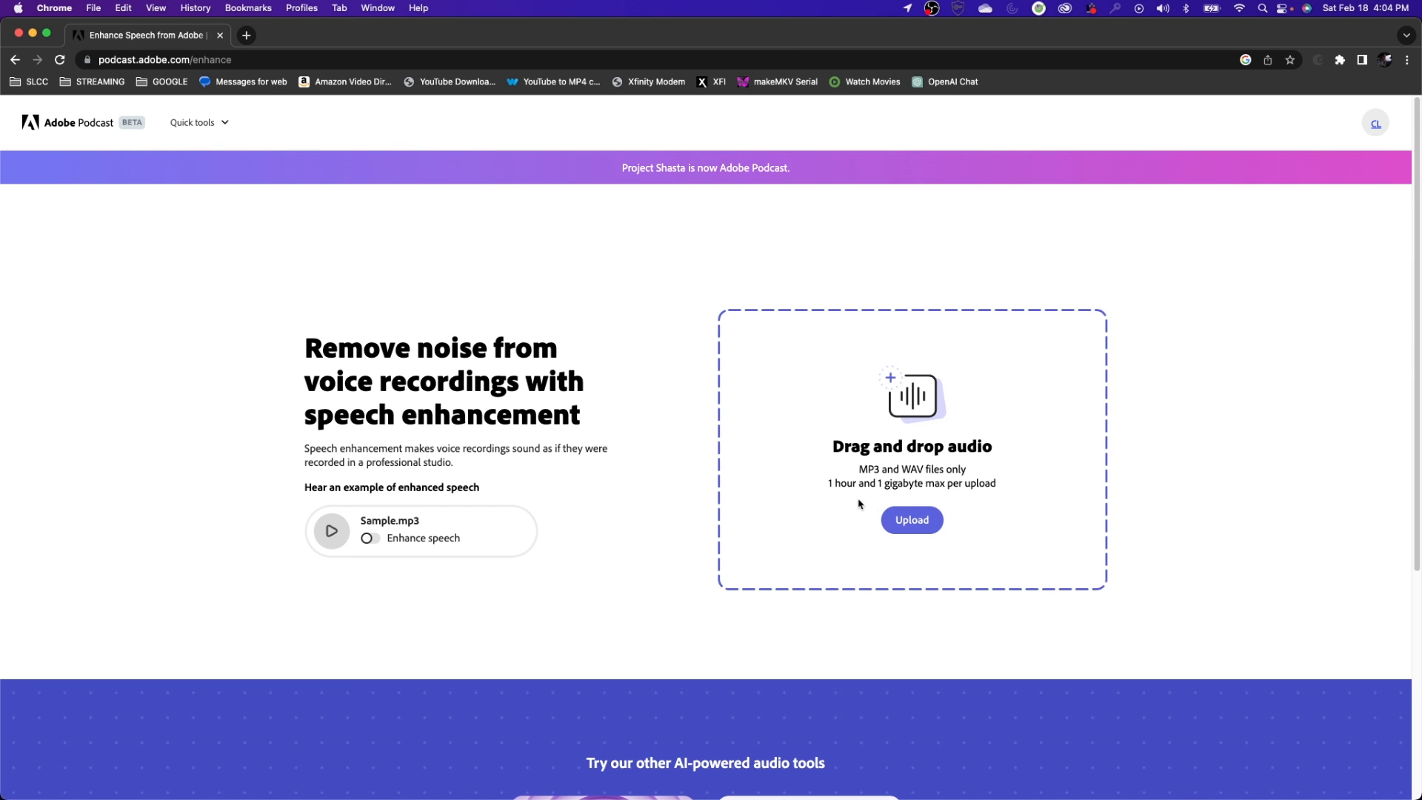
{"action": "mouse_move", "coordinate": [837, 487]}
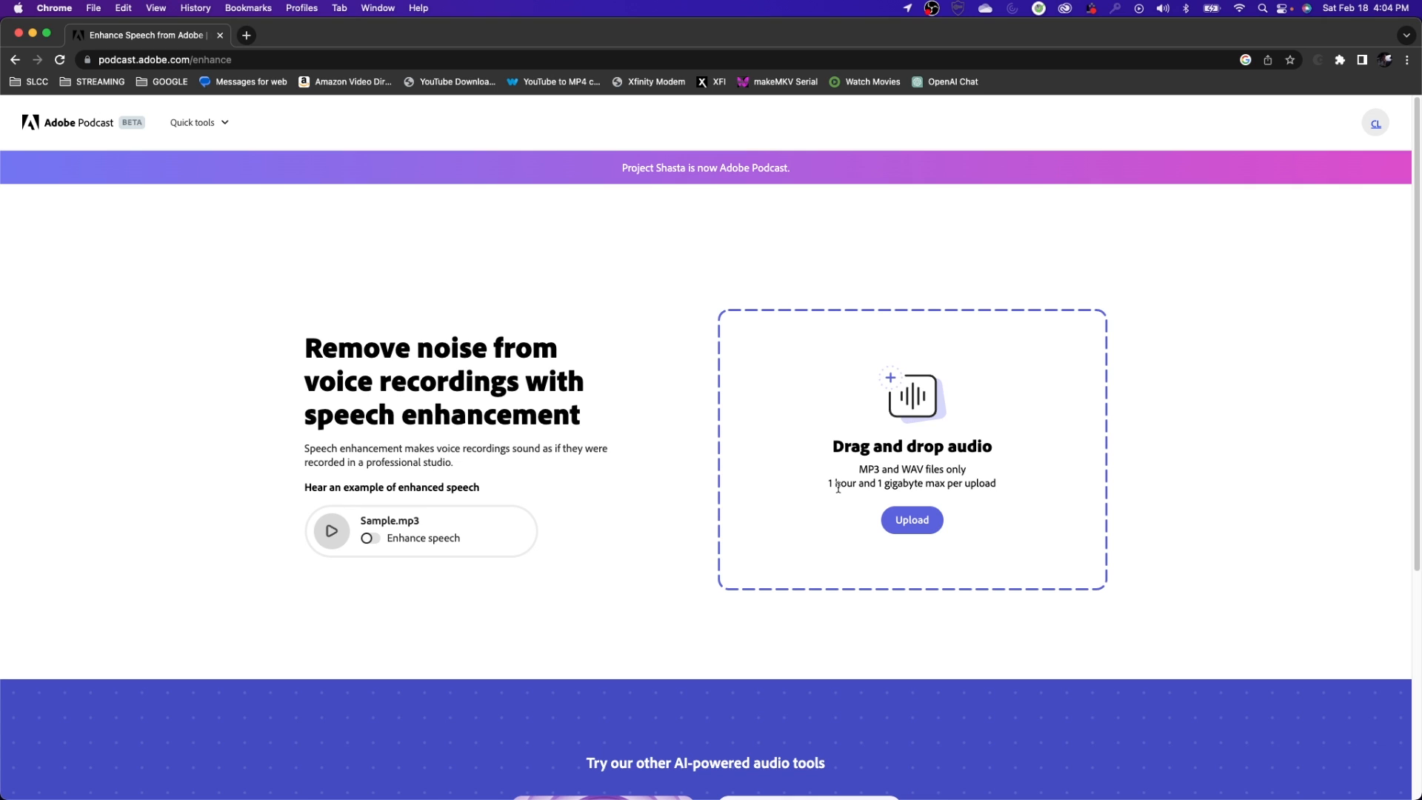
{"action": "mouse_move", "coordinate": [963, 497]}
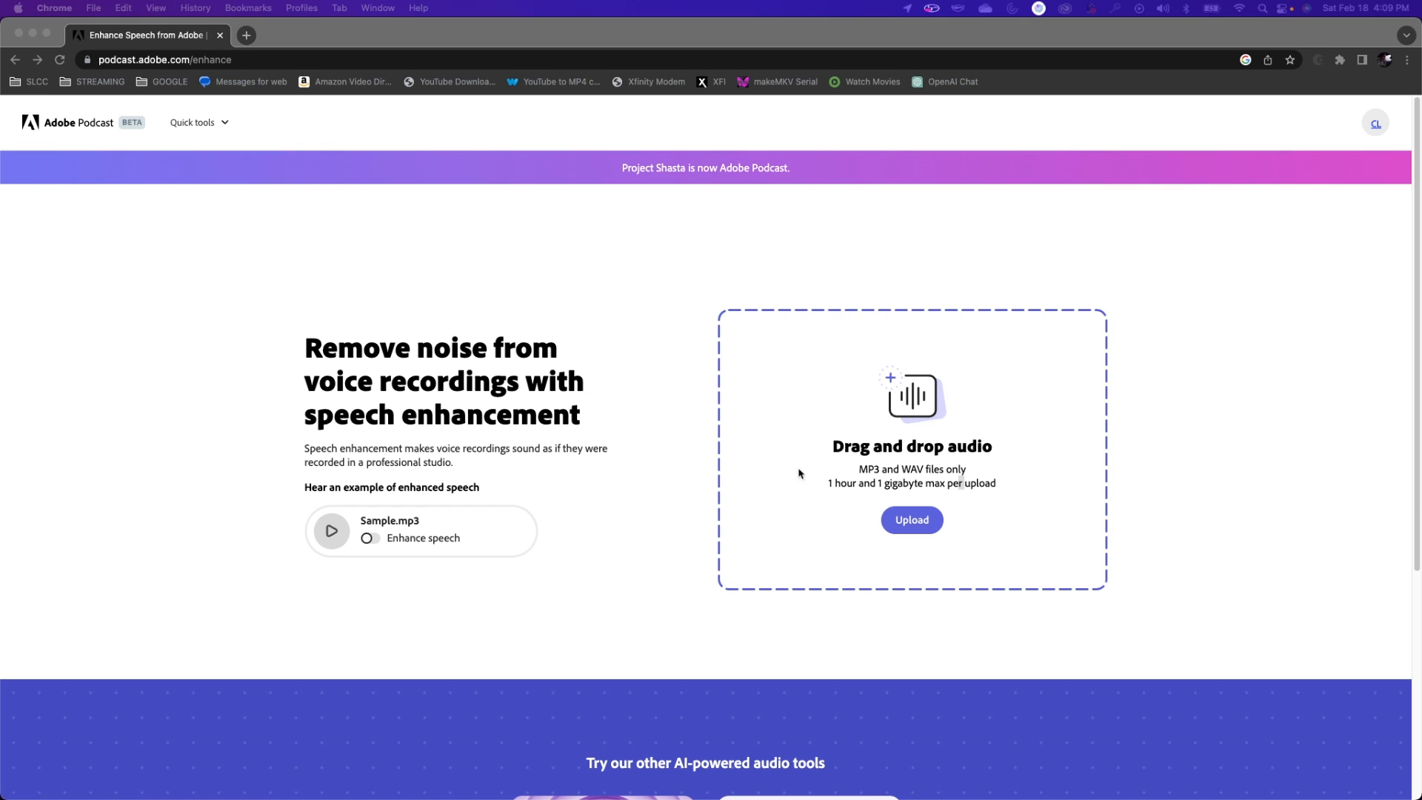
{"action": "mouse_move", "coordinate": [731, 546]}
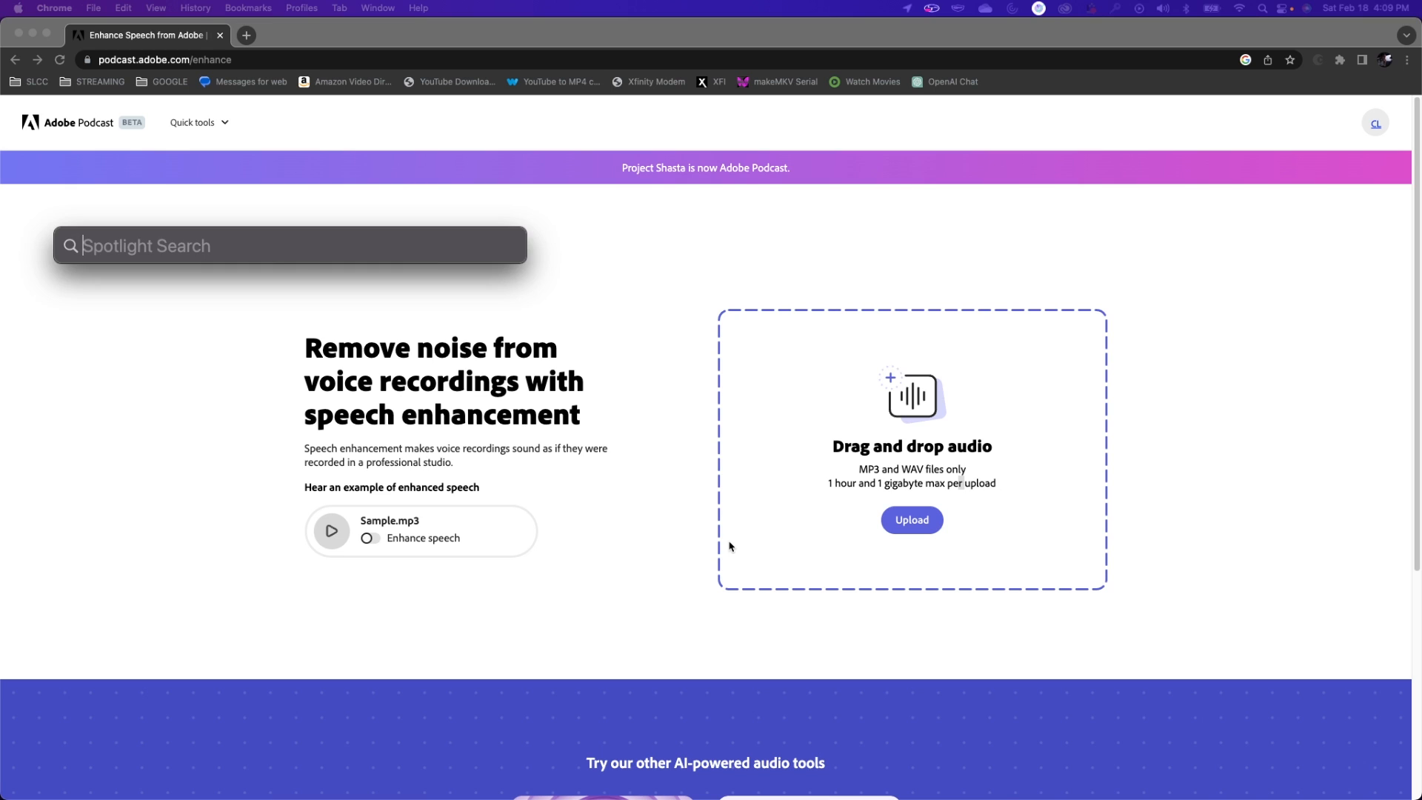
{"action": "type", "text": "prem"}
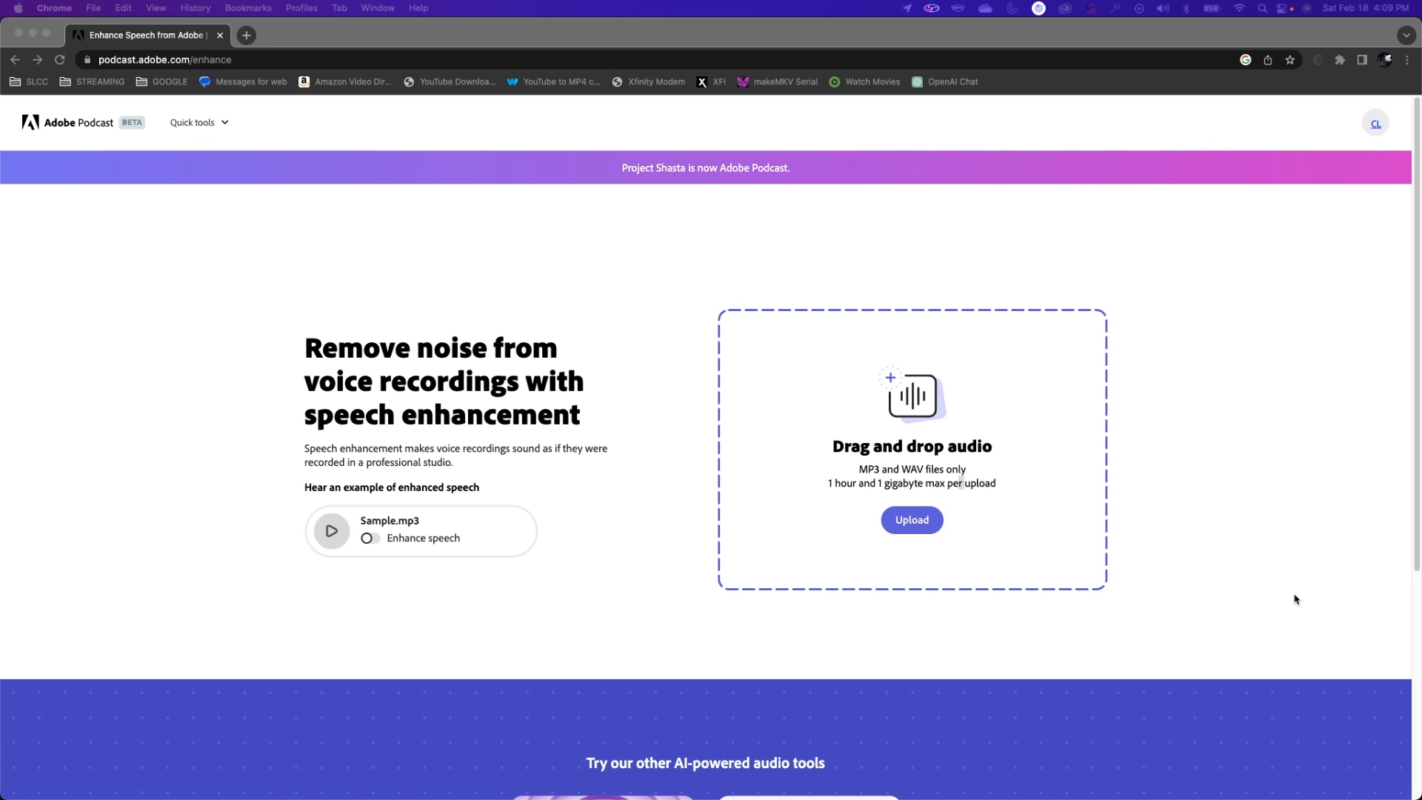
{"action": "mouse_move", "coordinate": [1180, 648]}
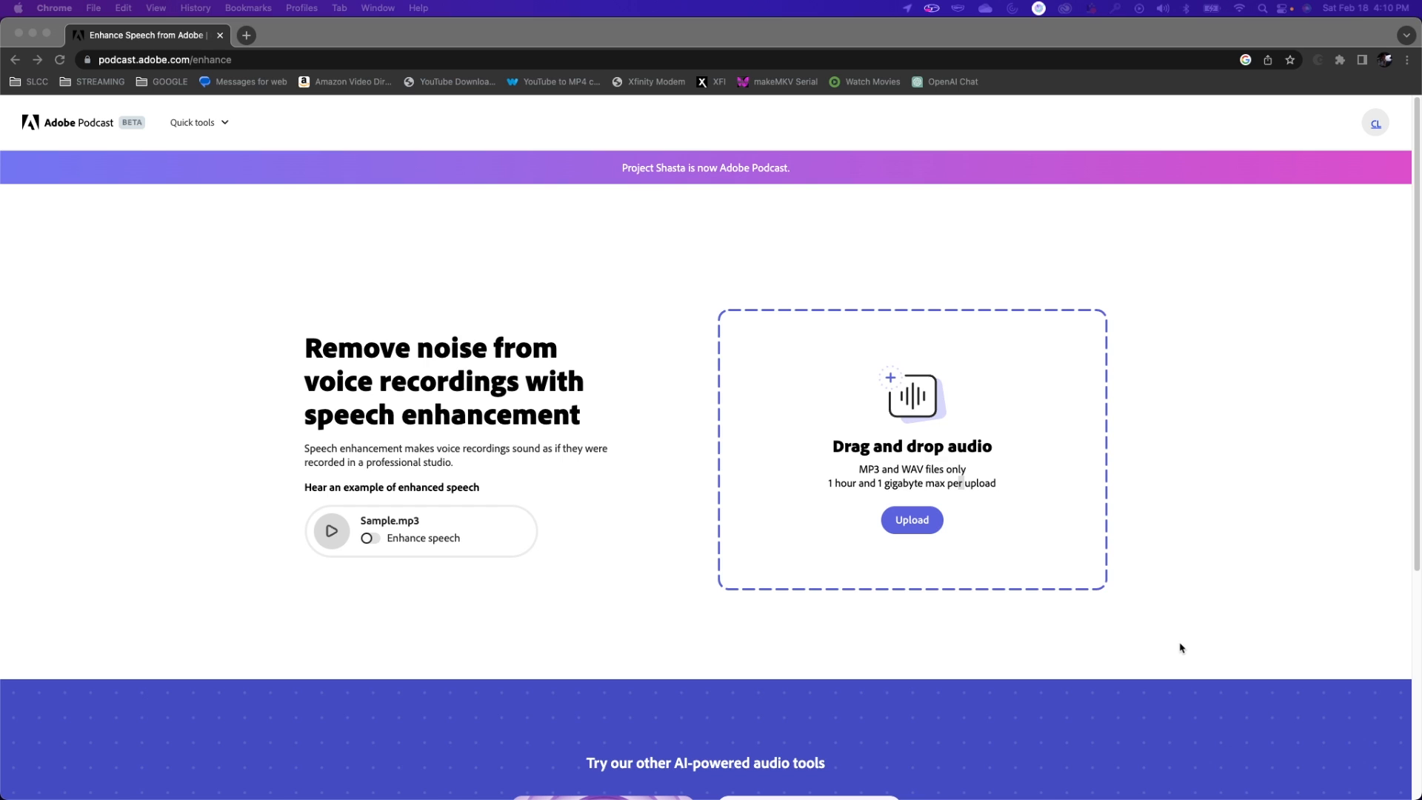
{"action": "mouse_move", "coordinate": [463, 599]}
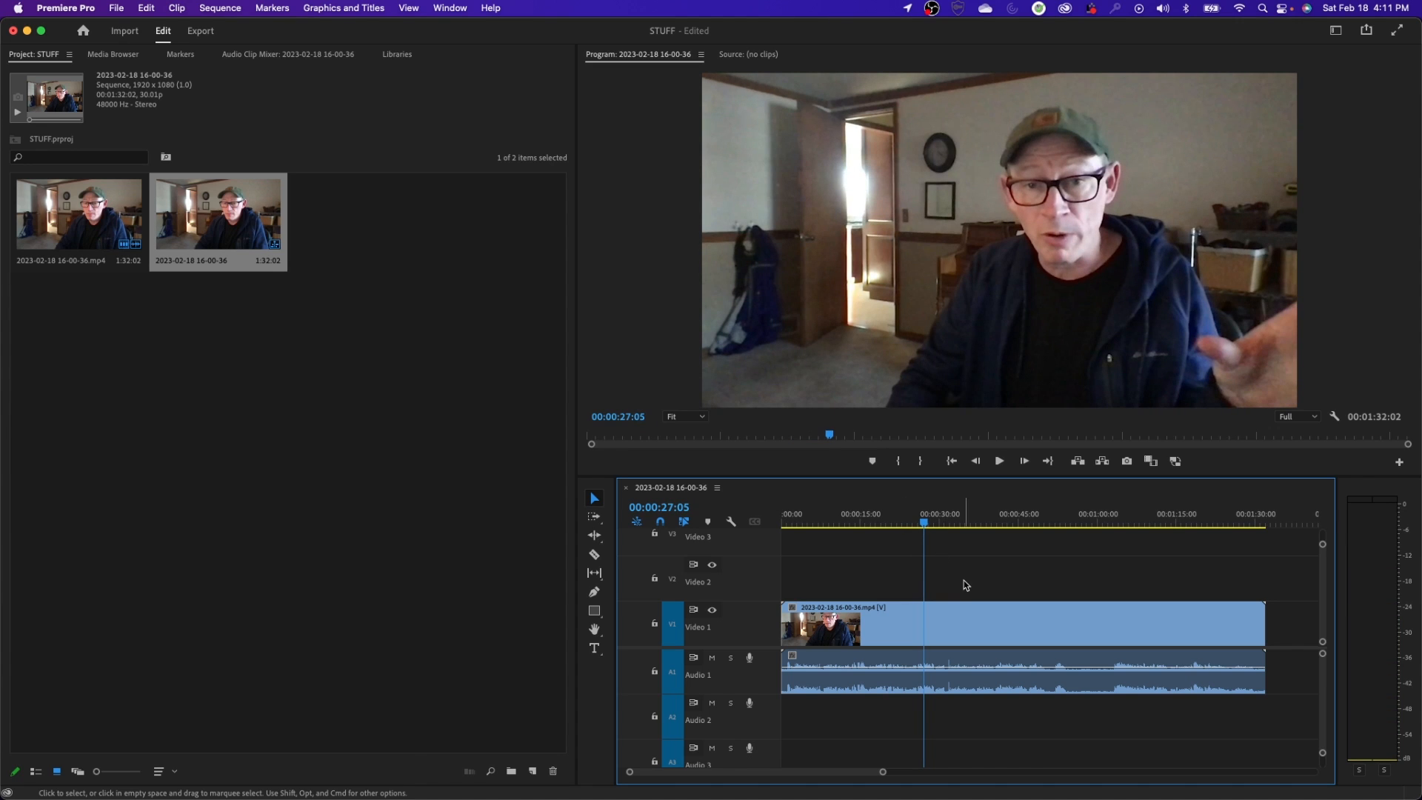
{"action": "mouse_move", "coordinate": [943, 581]}
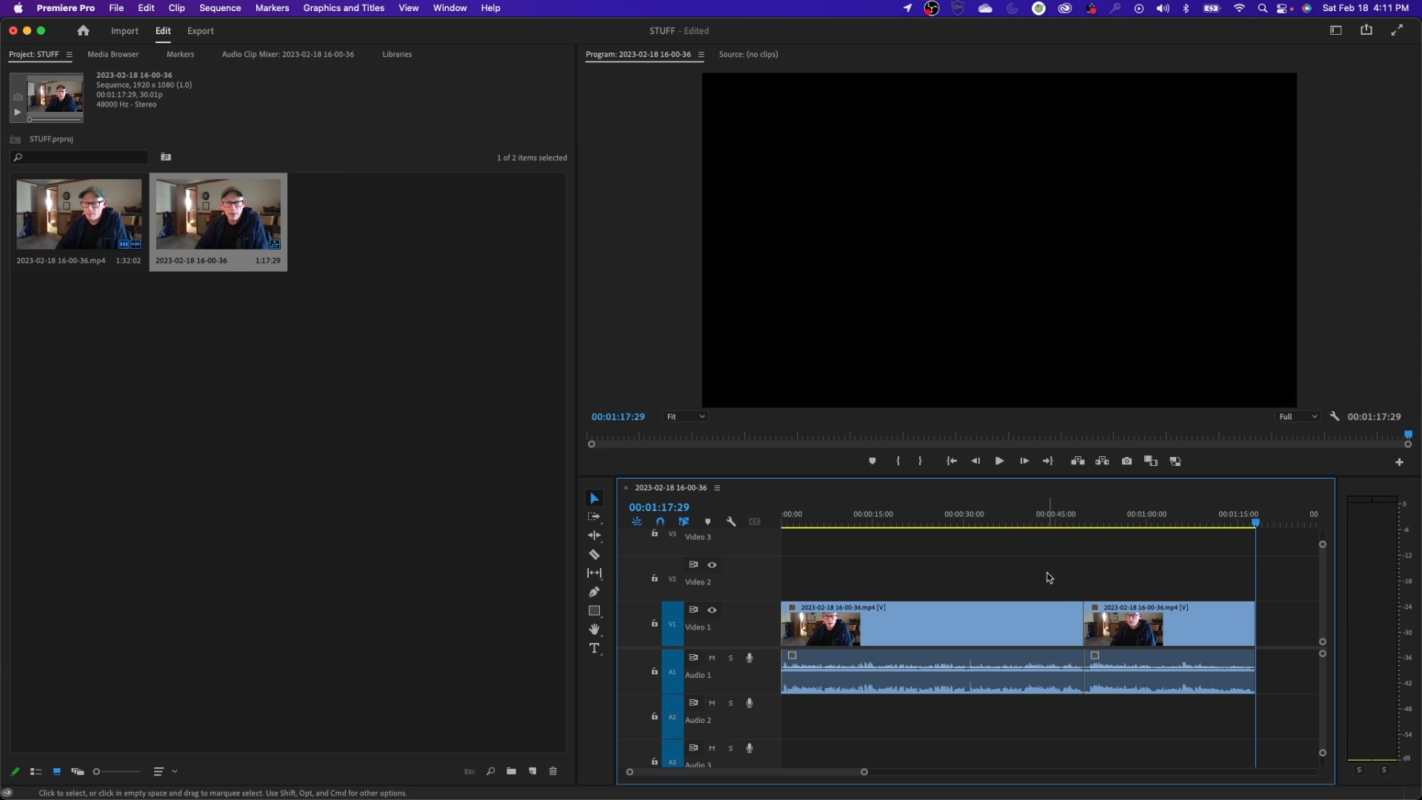
- Return the playhead to the start of the STUFF sequence in Premiere Pro
{"action": "left_click", "coordinate": [1075, 514]}
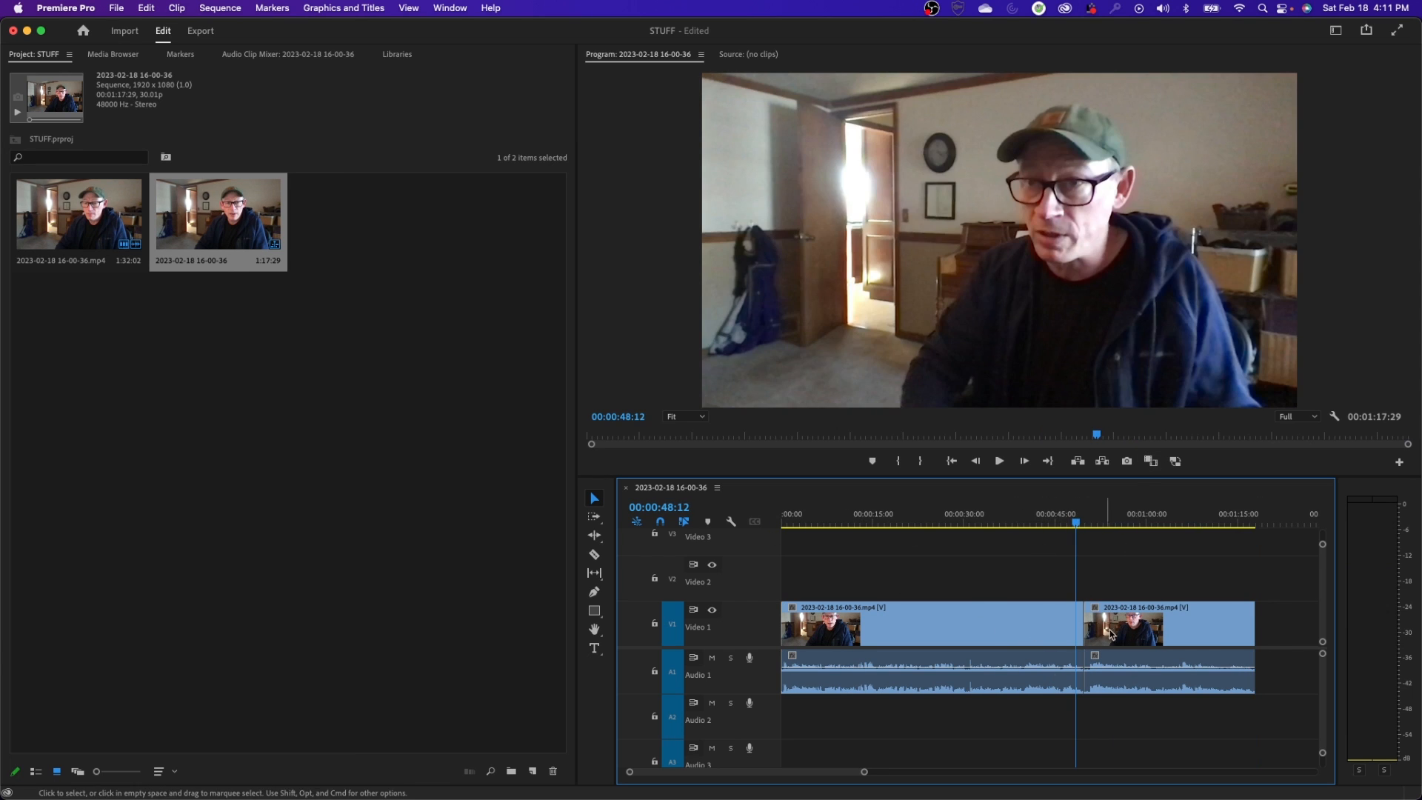
{"action": "key", "text": "cmd+m"}
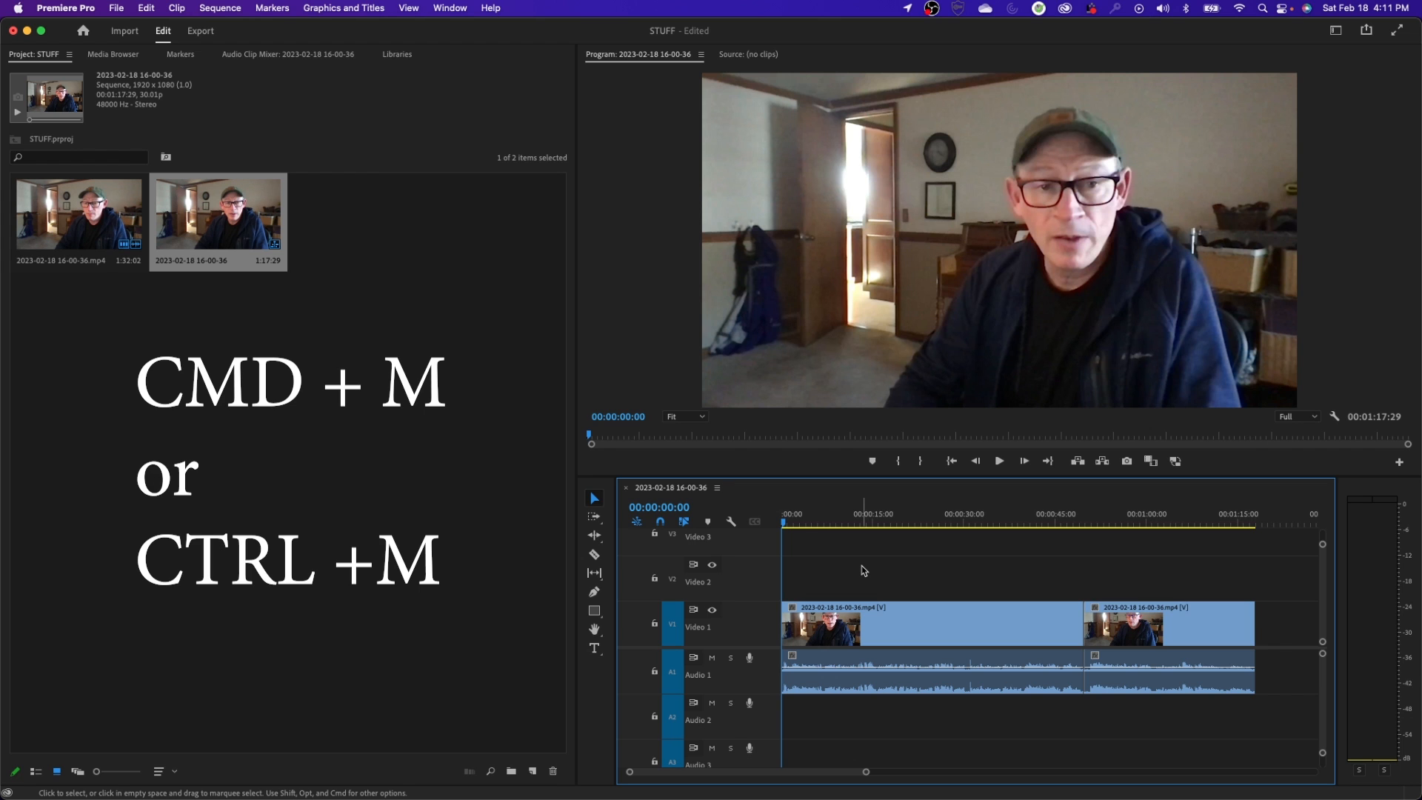
- Export the sequence's audio as a WAV named 'TEST AUDIO' into Downloads
{"action": "key", "text": "cmd+m"}
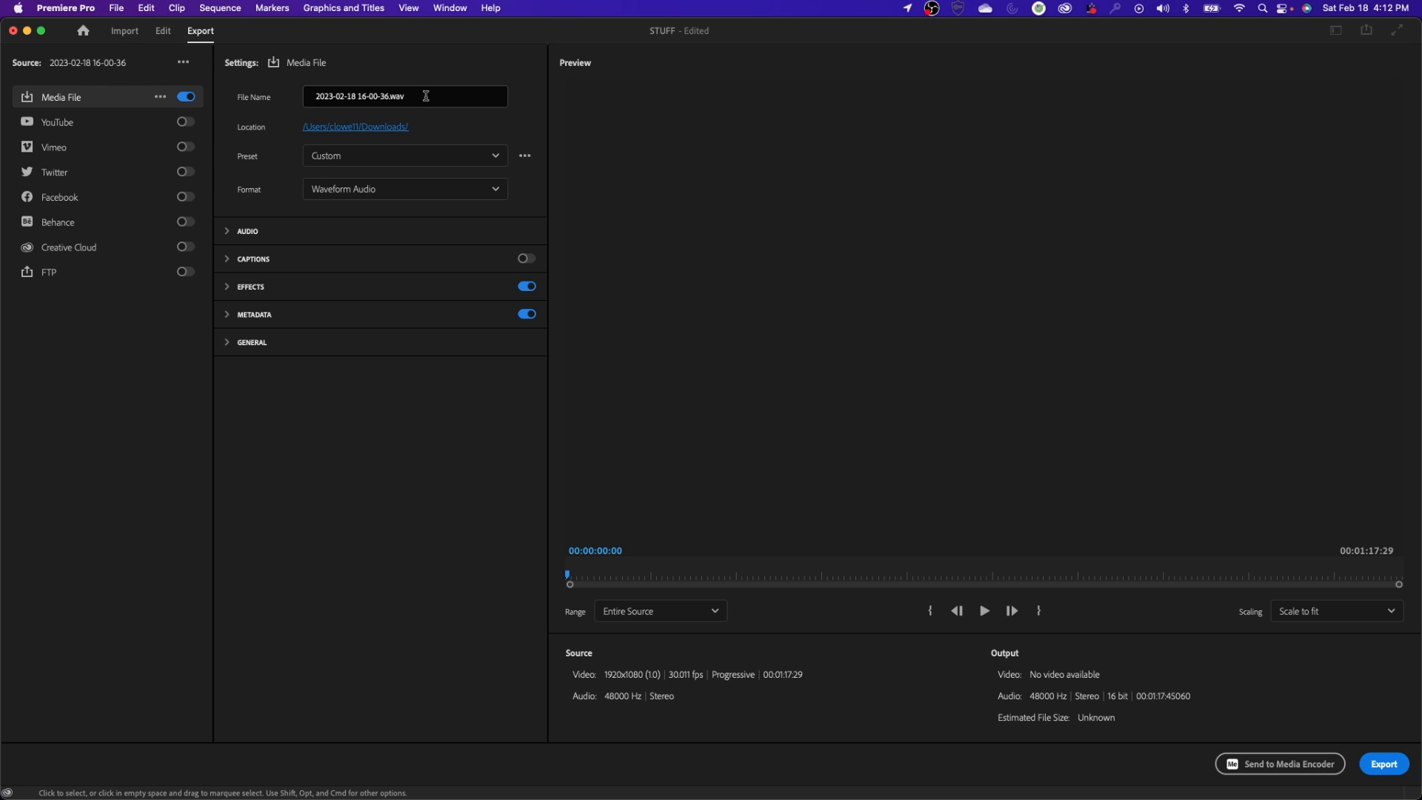
{"action": "triple_click", "coordinate": [404, 97]}
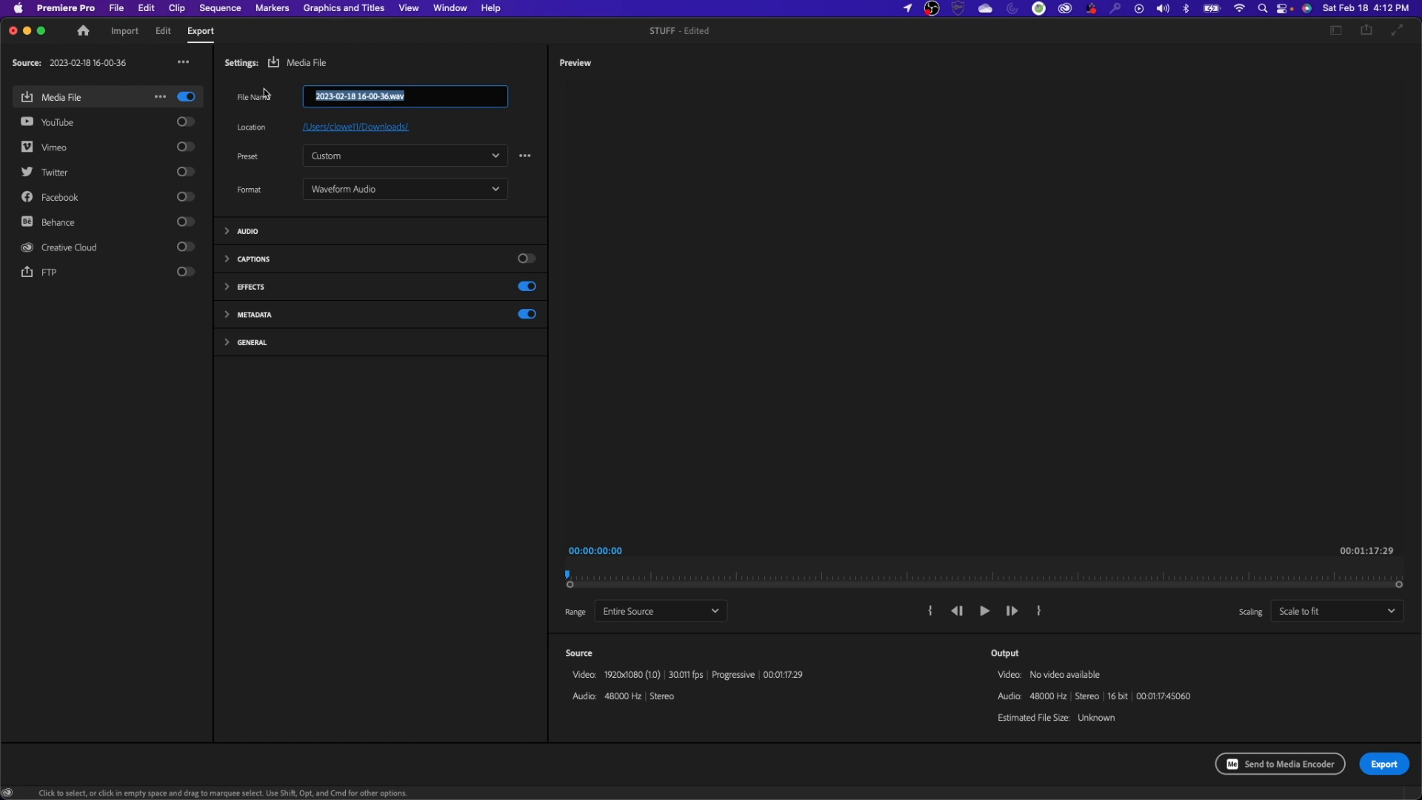
{"action": "type", "text": "TEST AUDIO"}
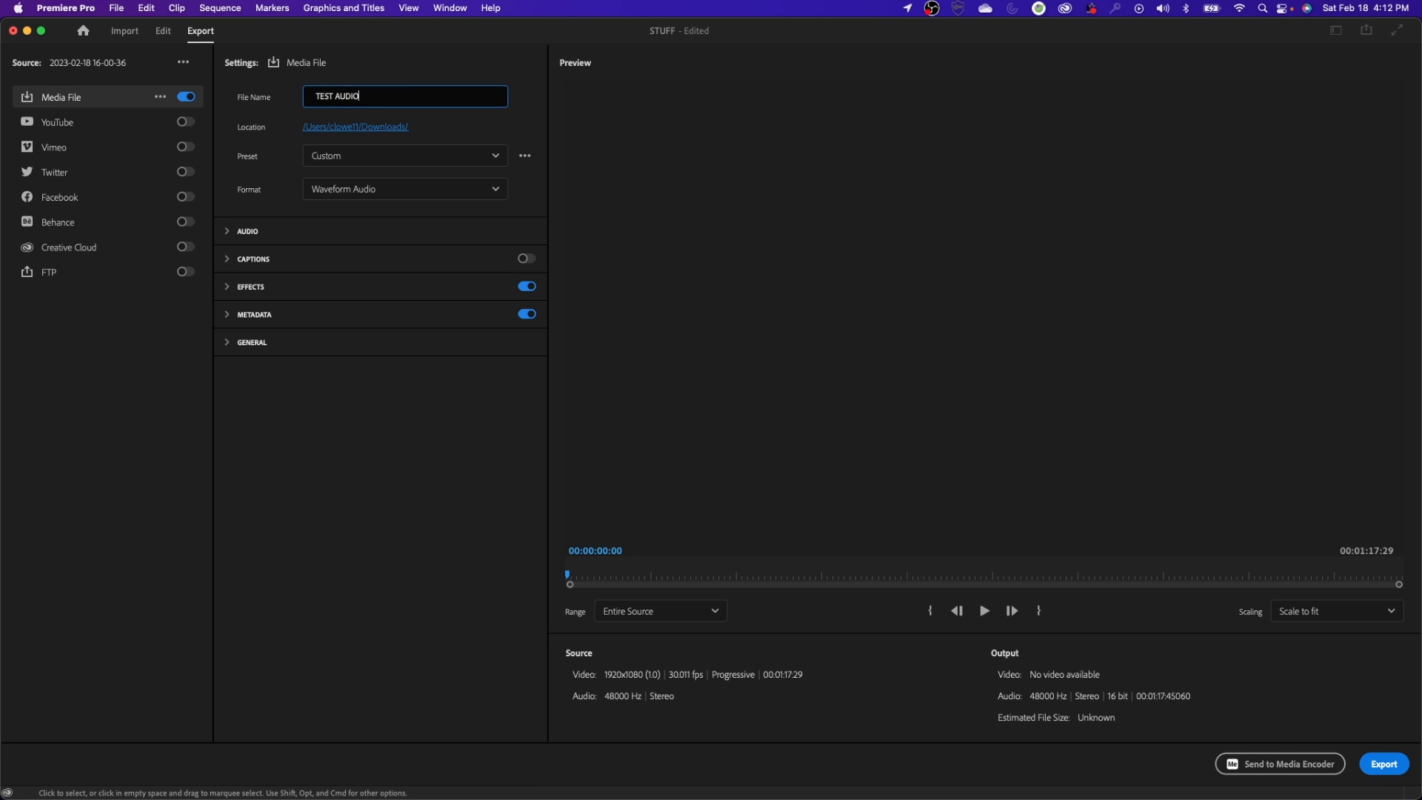
{"action": "left_click", "coordinate": [1382, 763]}
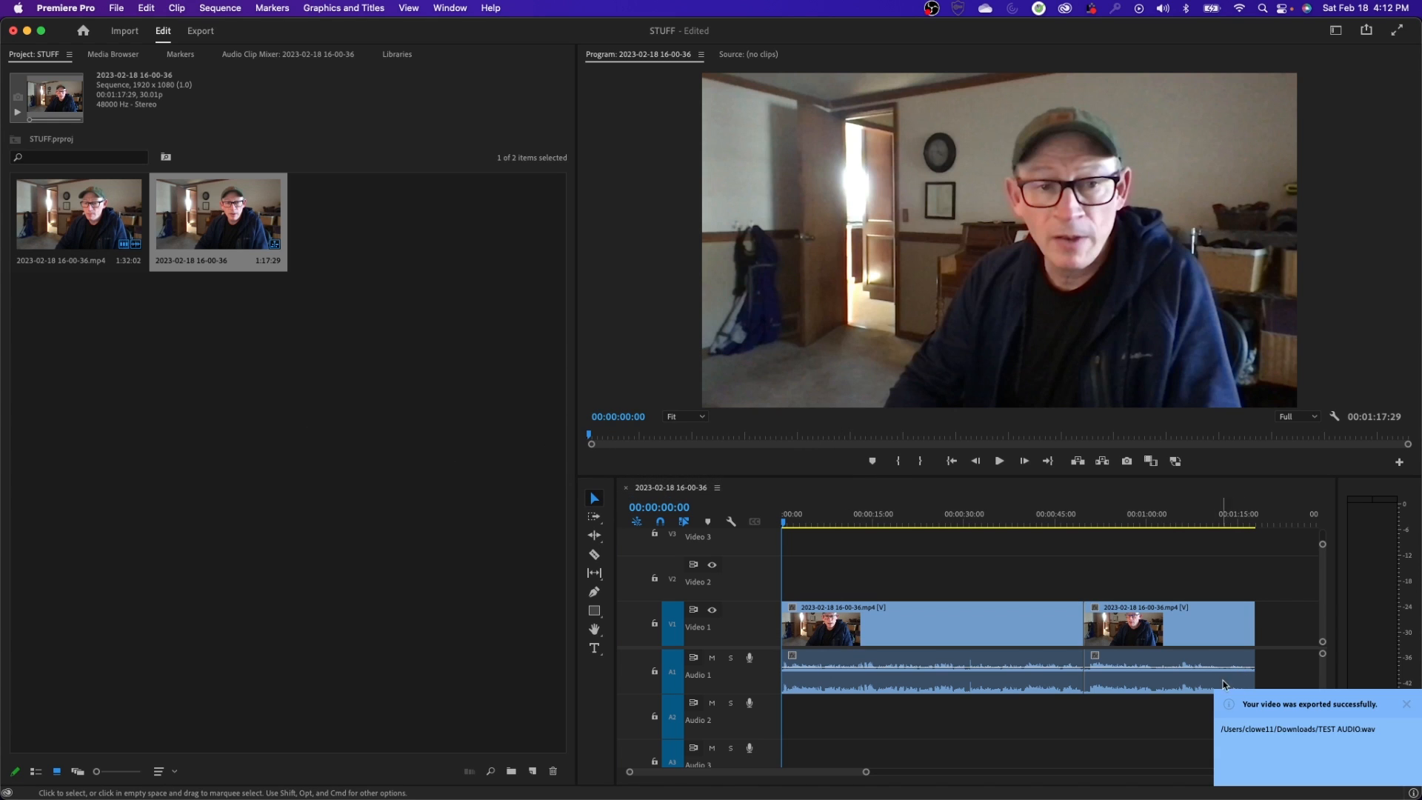
{"action": "mouse_move", "coordinate": [638, 546]}
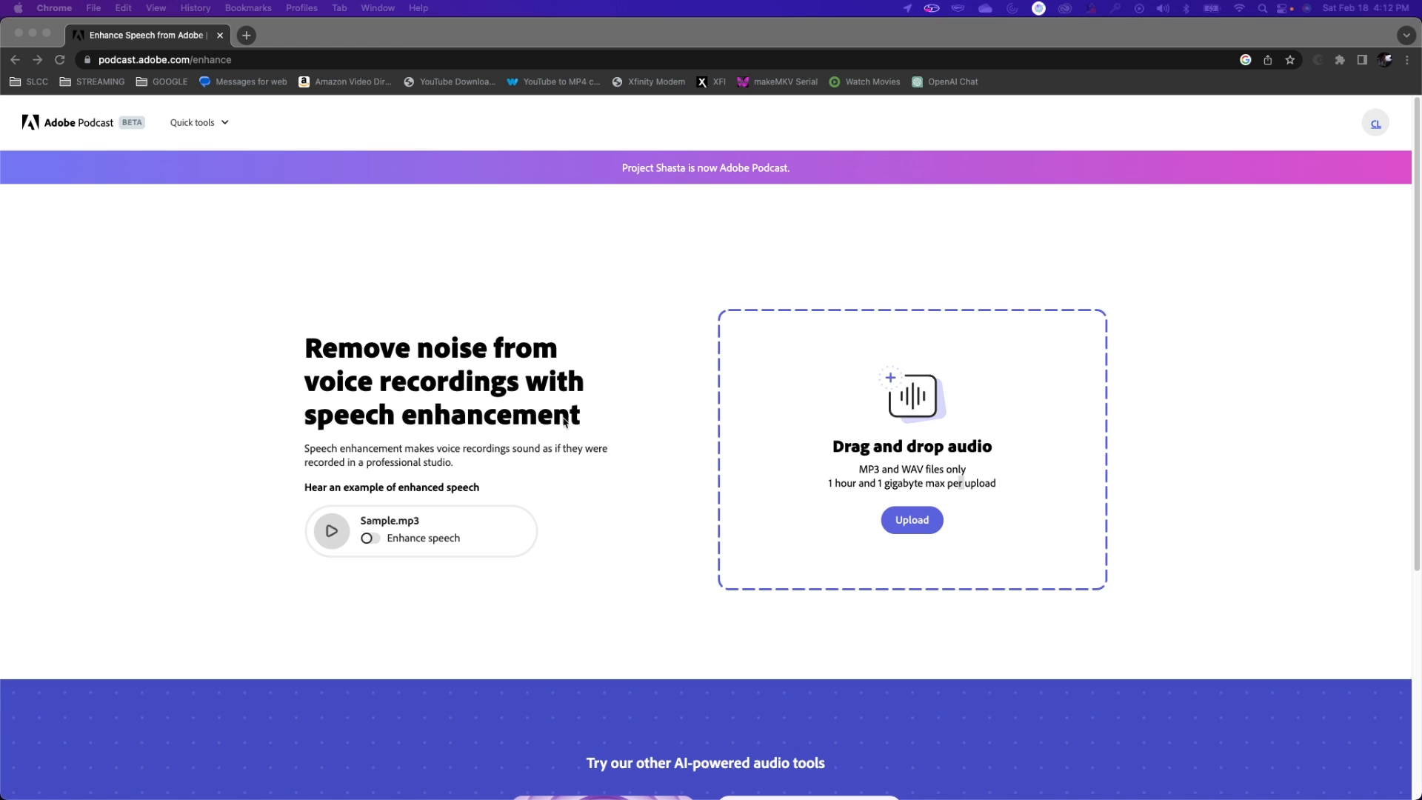
- Upload TEST AUDIO.wav to Enhance Speech for noise removal
{"action": "left_click", "coordinate": [912, 520]}
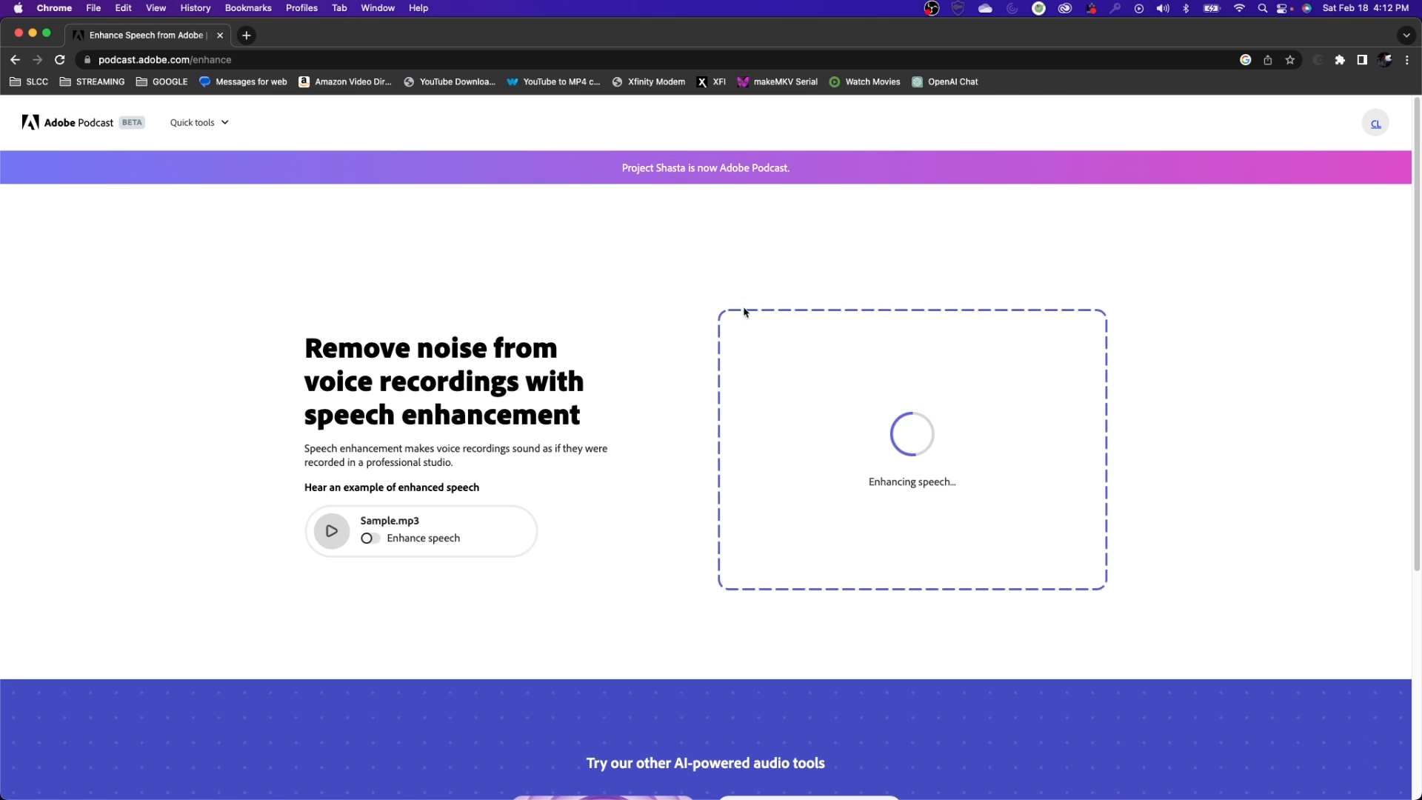
{"action": "mouse_move", "coordinate": [706, 419]}
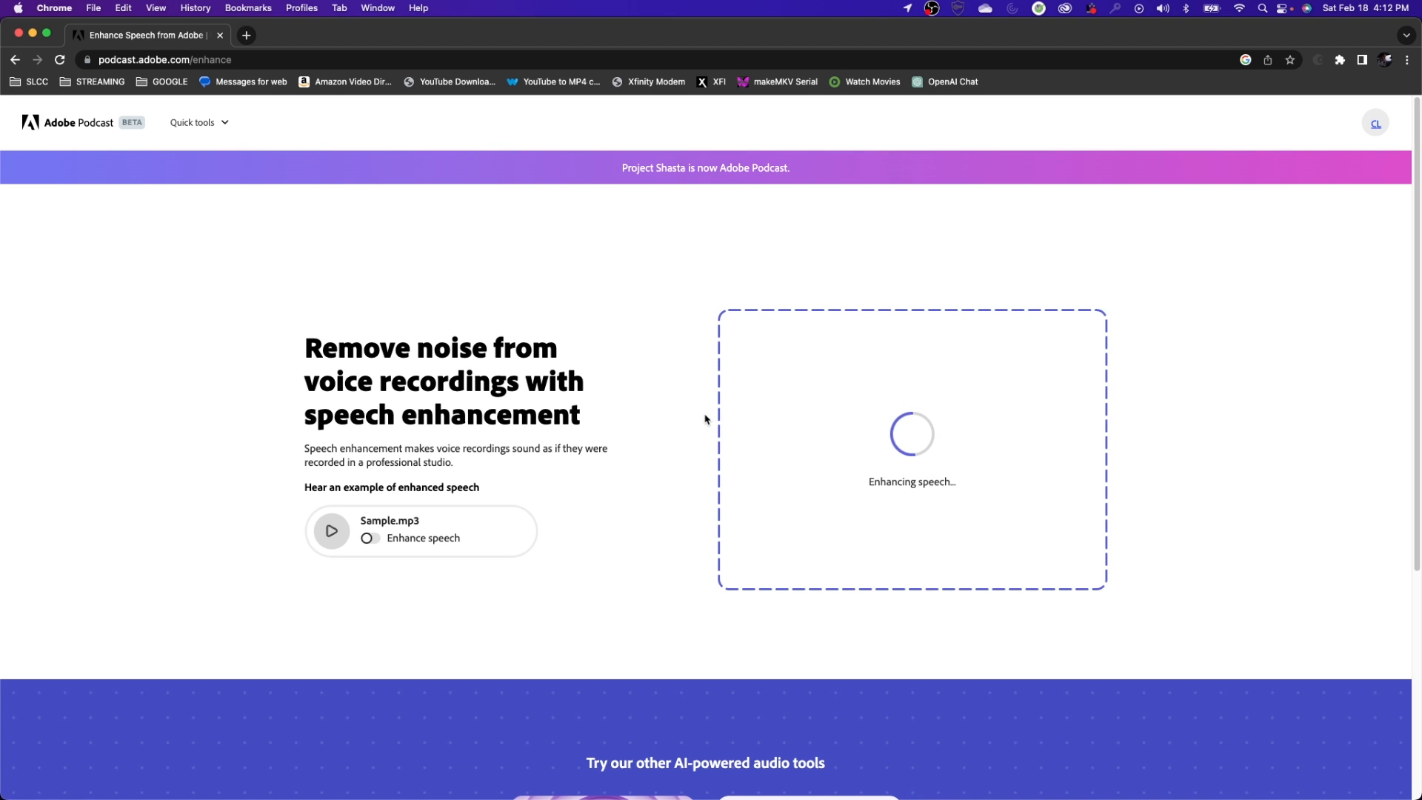
{"action": "mouse_move", "coordinate": [829, 493]}
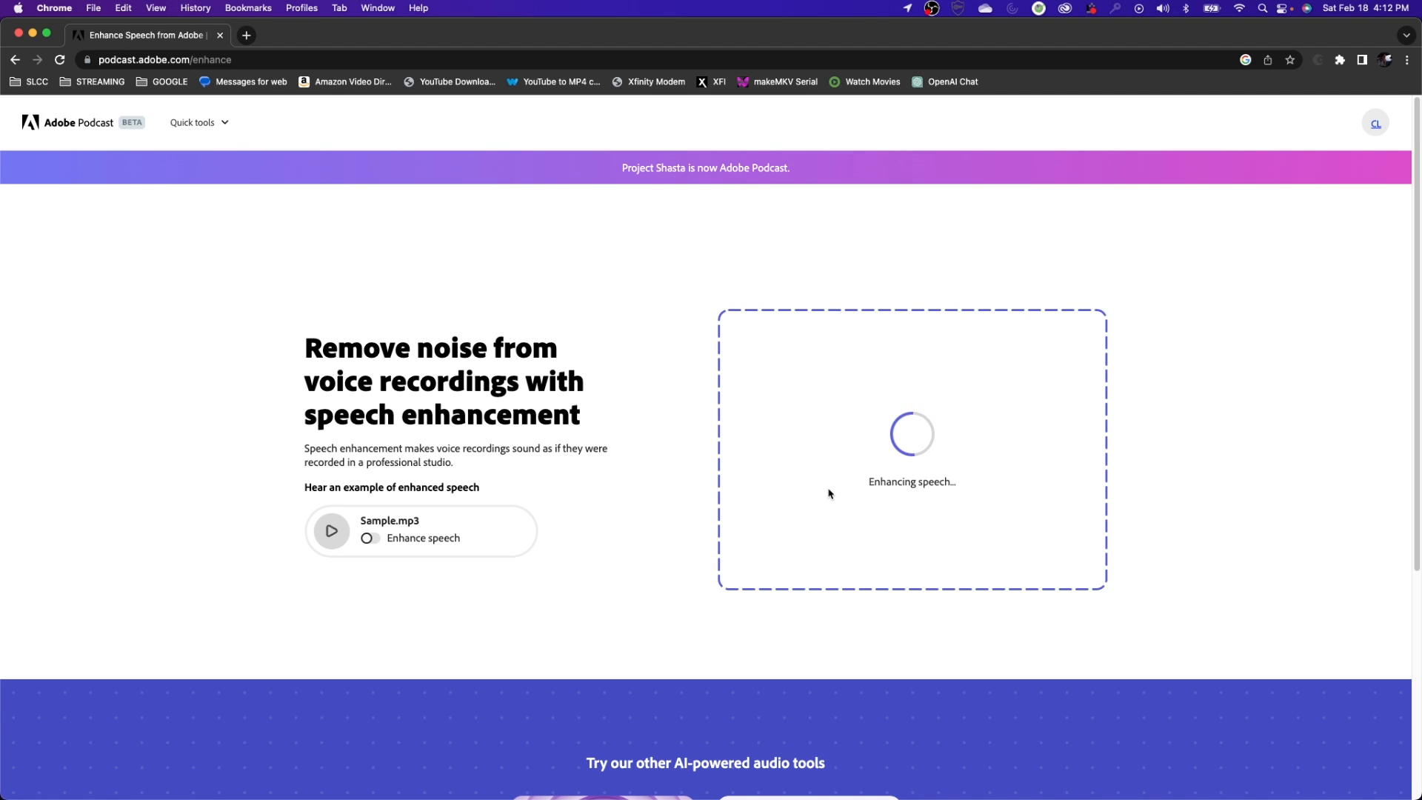
{"action": "mouse_move", "coordinate": [835, 490]}
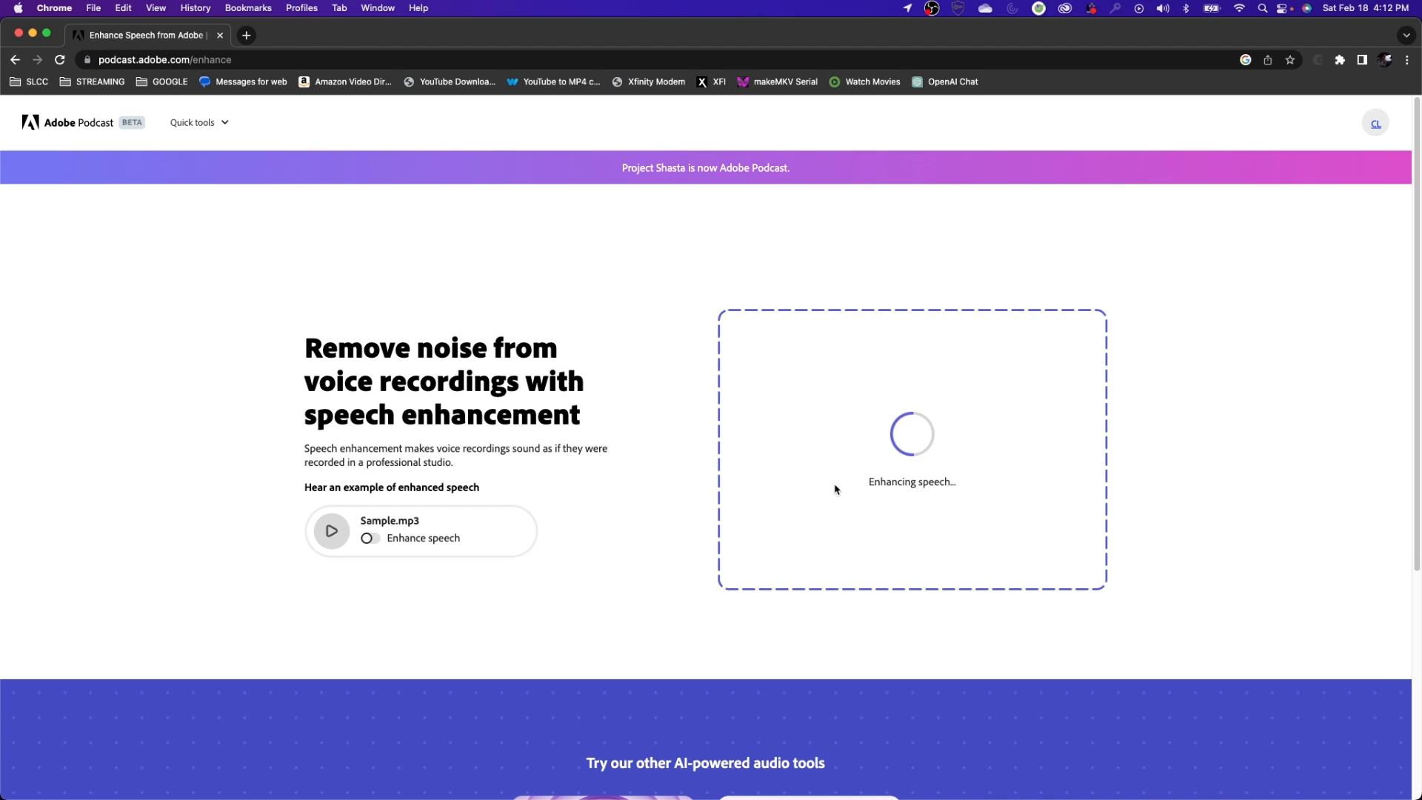
{"action": "mouse_move", "coordinate": [817, 686]}
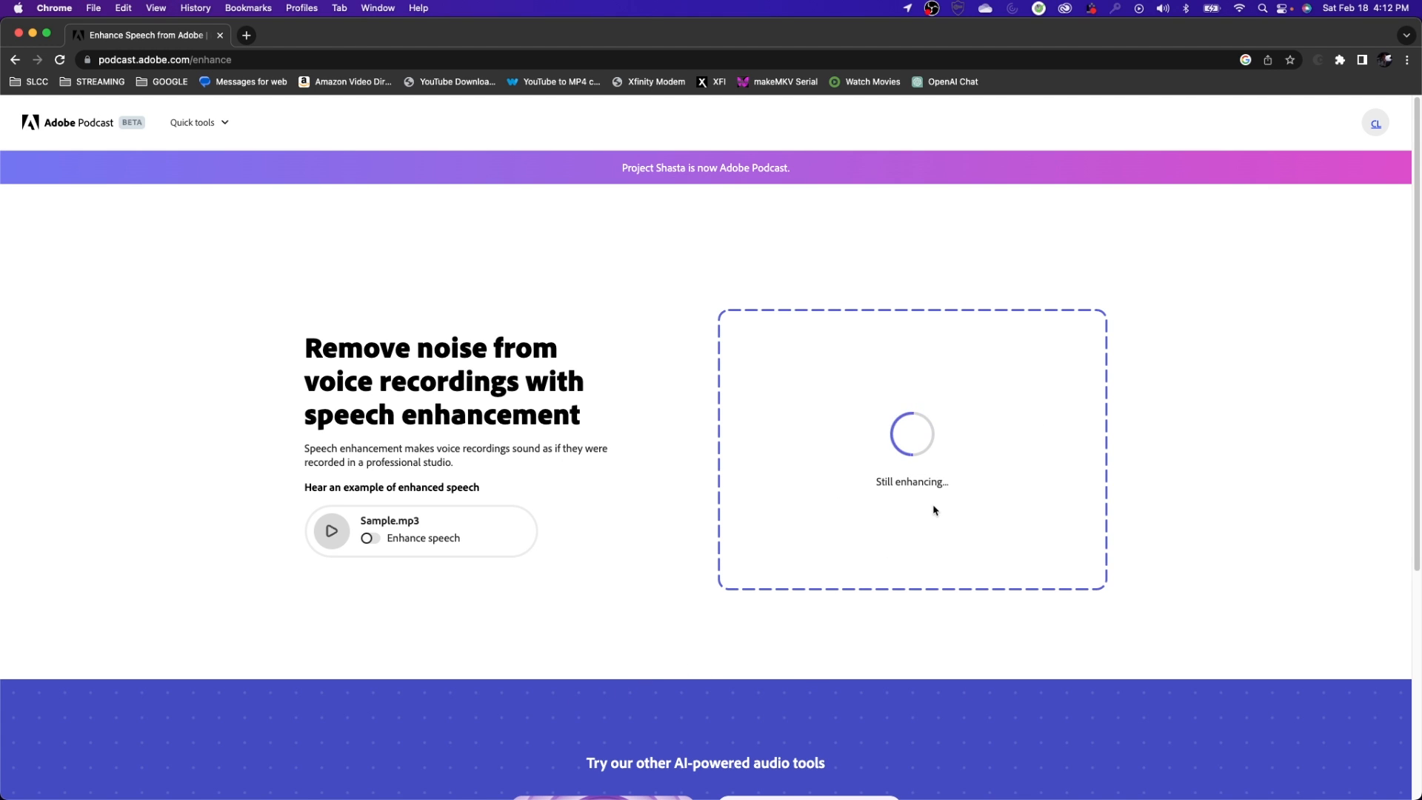
{"action": "mouse_move", "coordinate": [949, 505]}
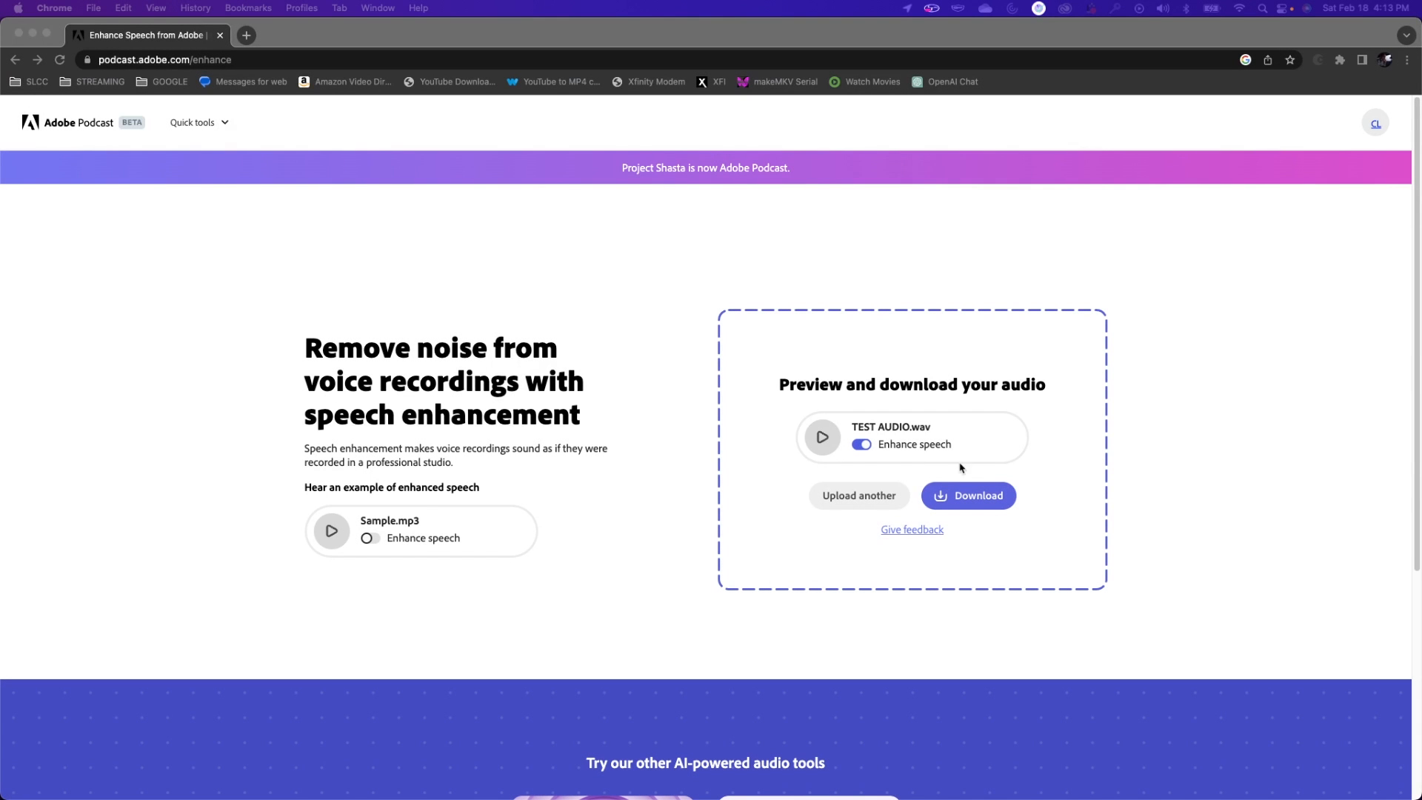
{"action": "mouse_move", "coordinate": [926, 508]}
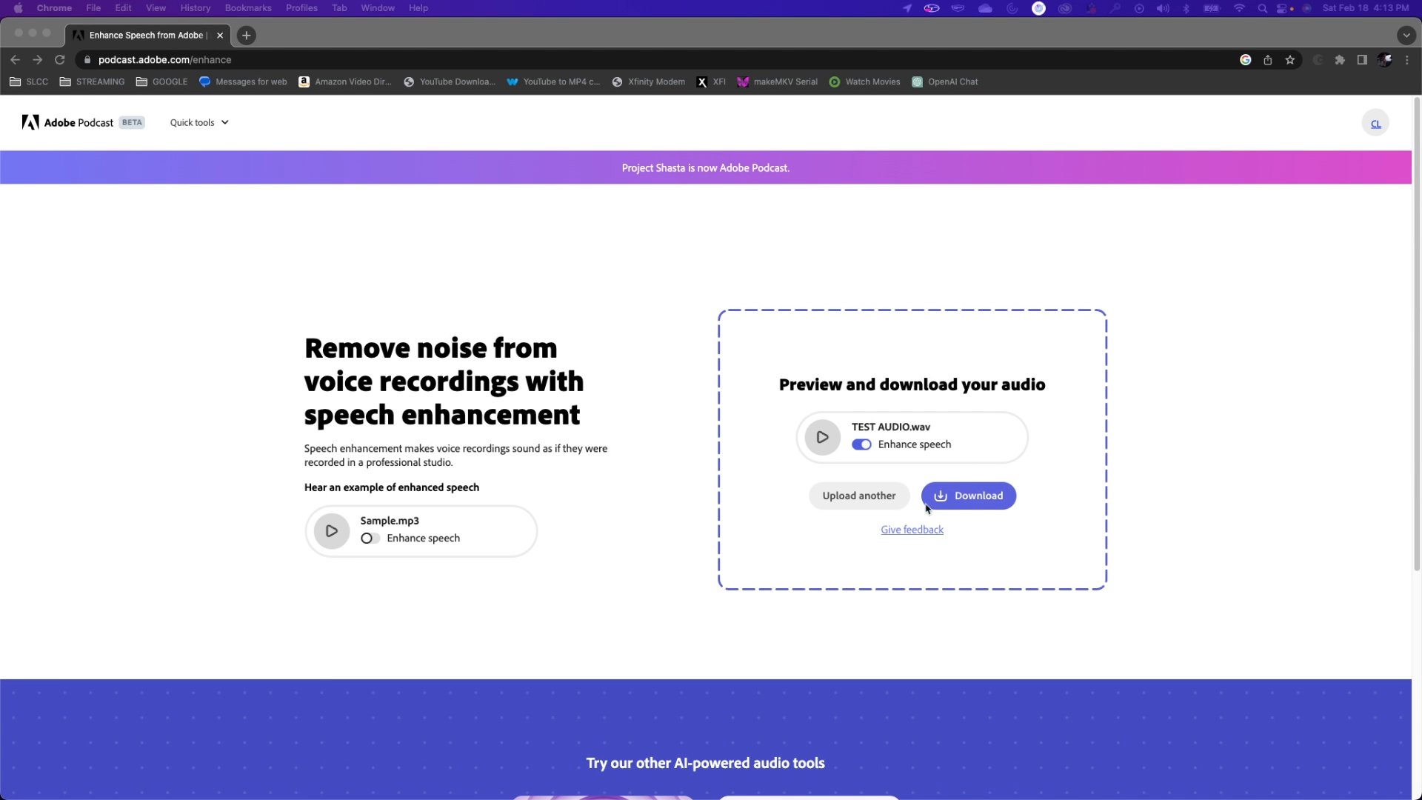
{"action": "mouse_move", "coordinate": [947, 577]}
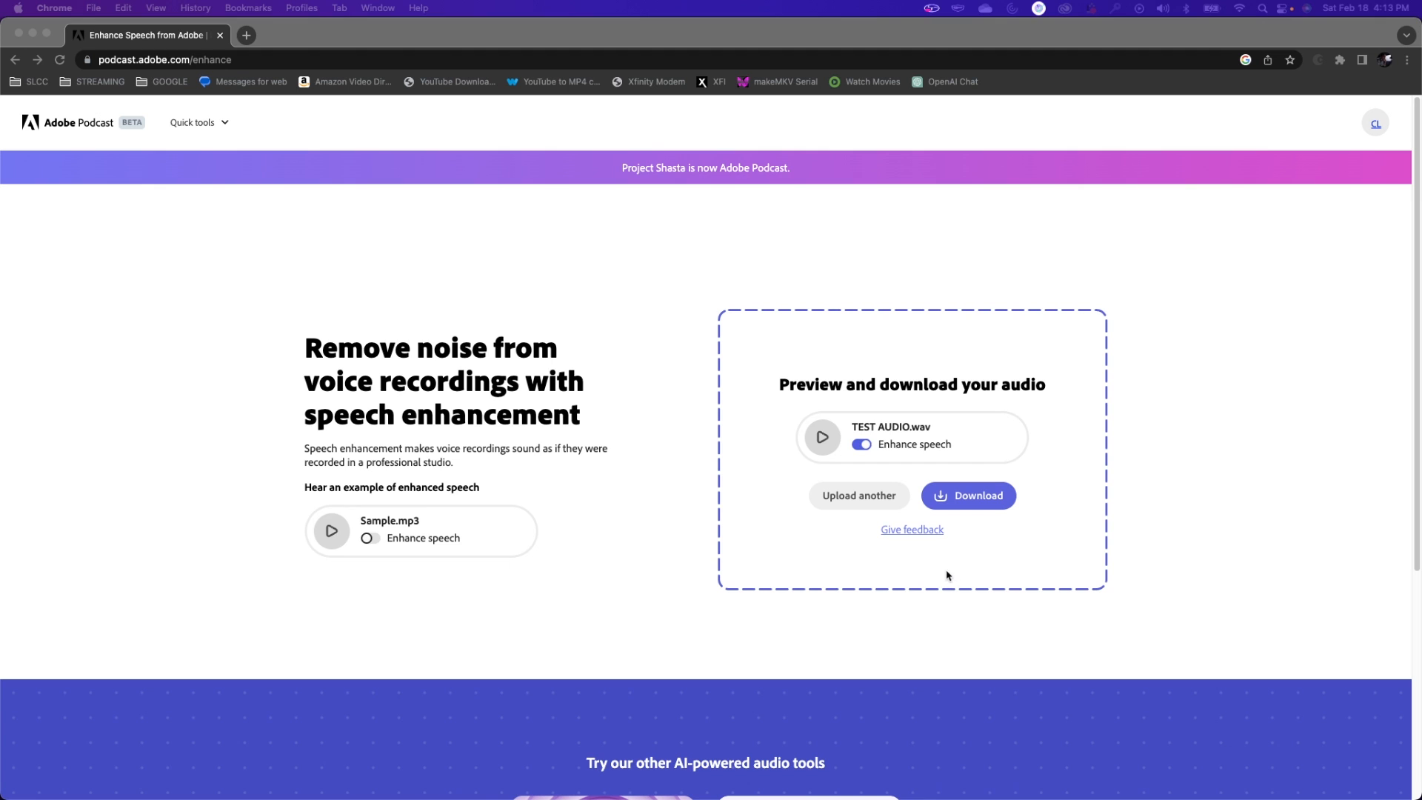
{"action": "mouse_move", "coordinate": [846, 438]}
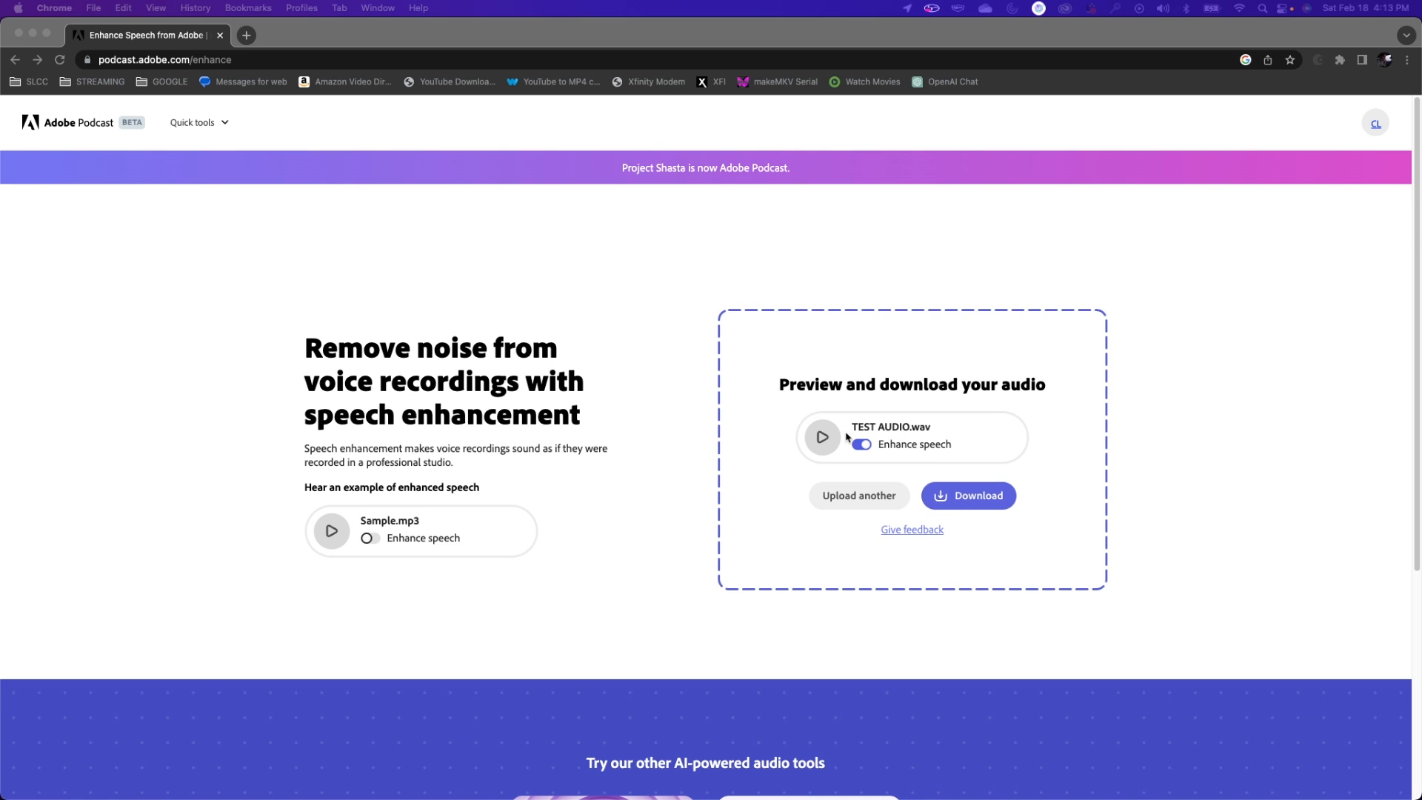
{"action": "mouse_move", "coordinate": [958, 505]}
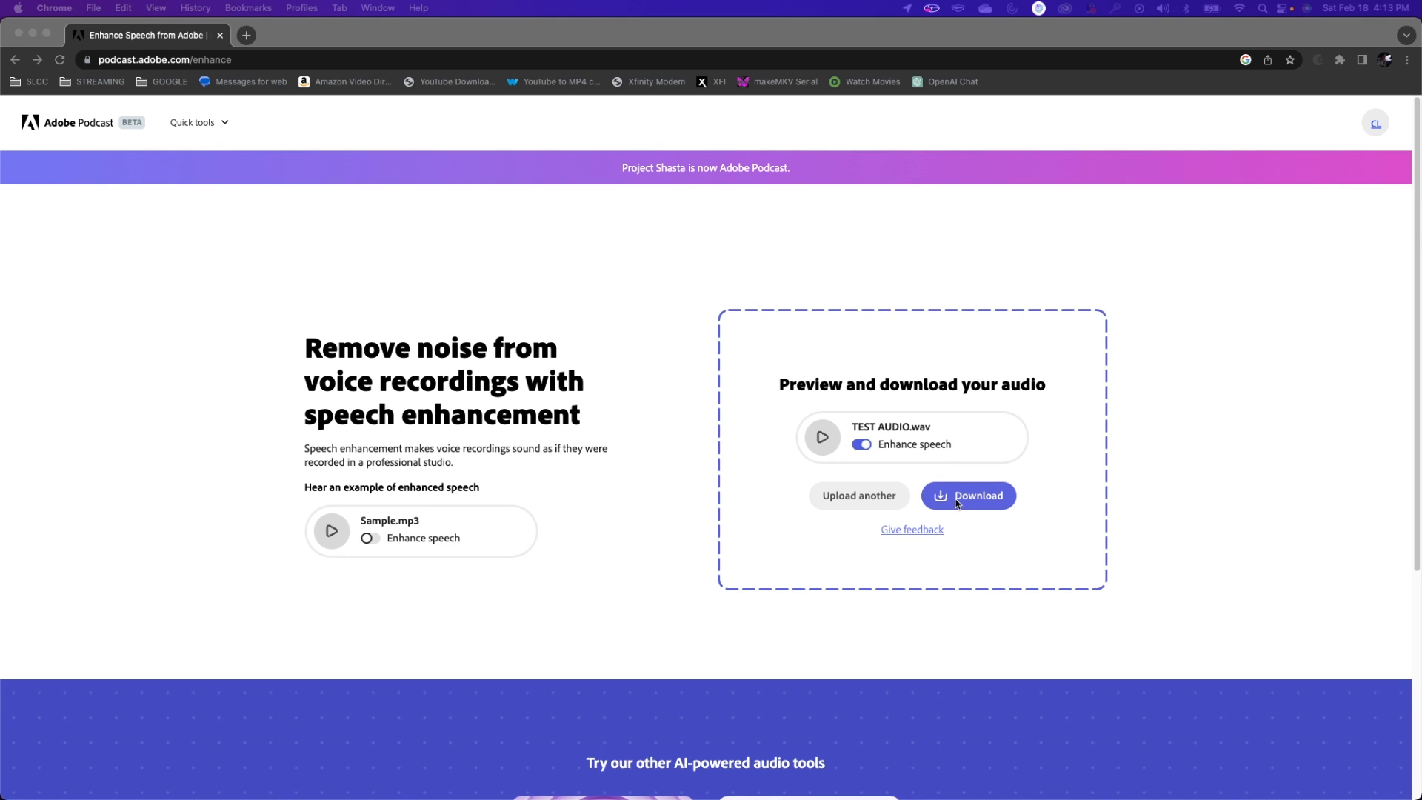
- Download the enhanced TEST AUDIO.wav into Downloads
{"action": "left_click", "coordinate": [968, 496]}
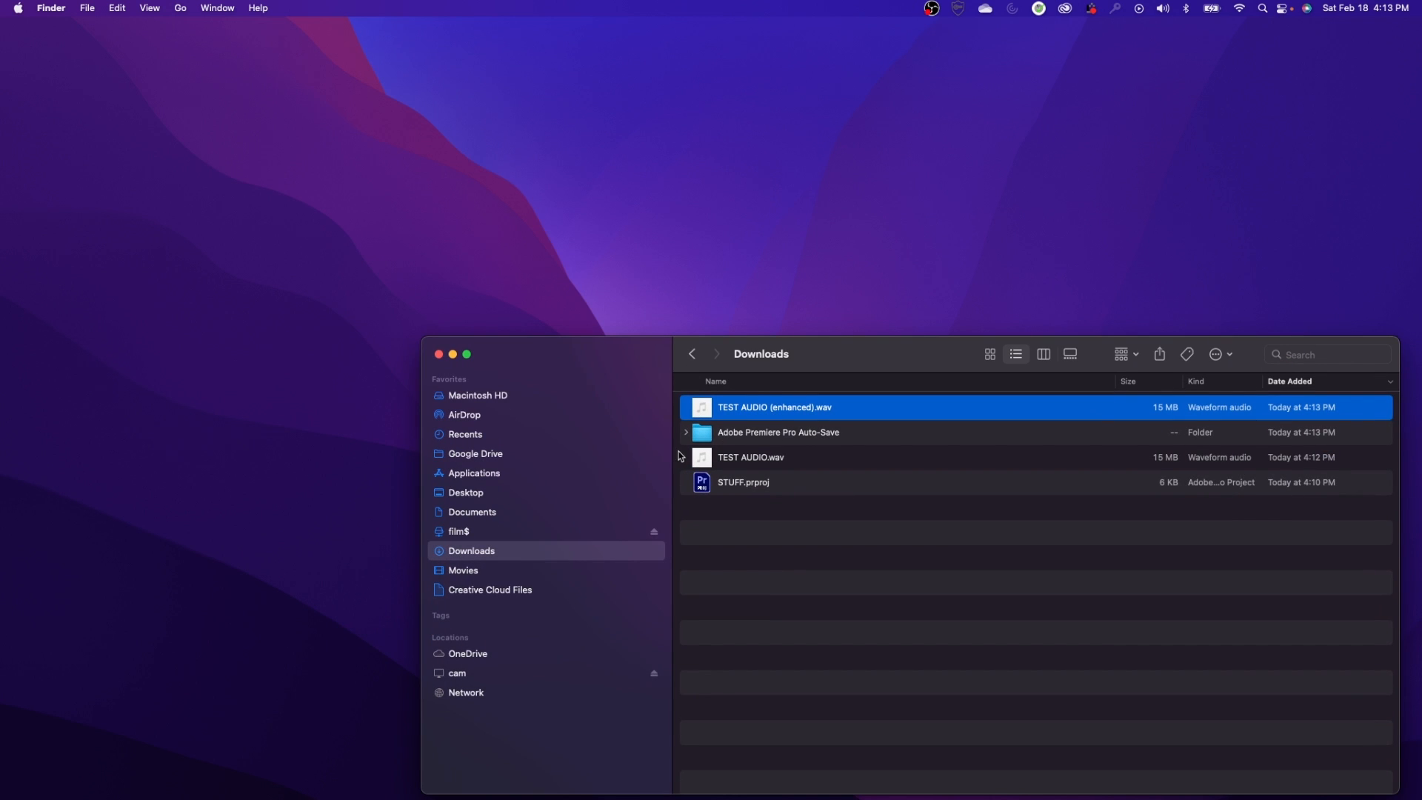
{"action": "mouse_move", "coordinate": [179, 676]}
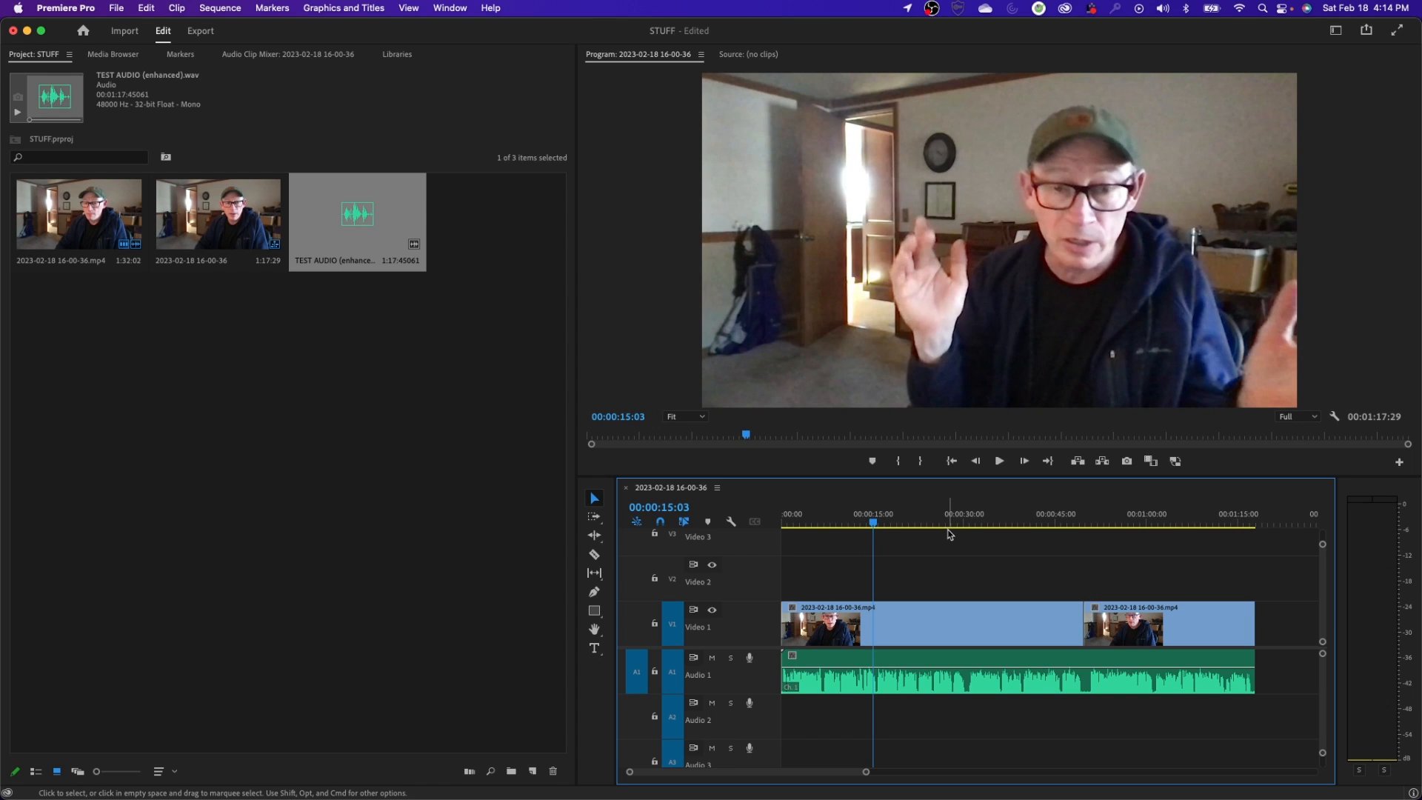
{"action": "mouse_move", "coordinate": [979, 532]}
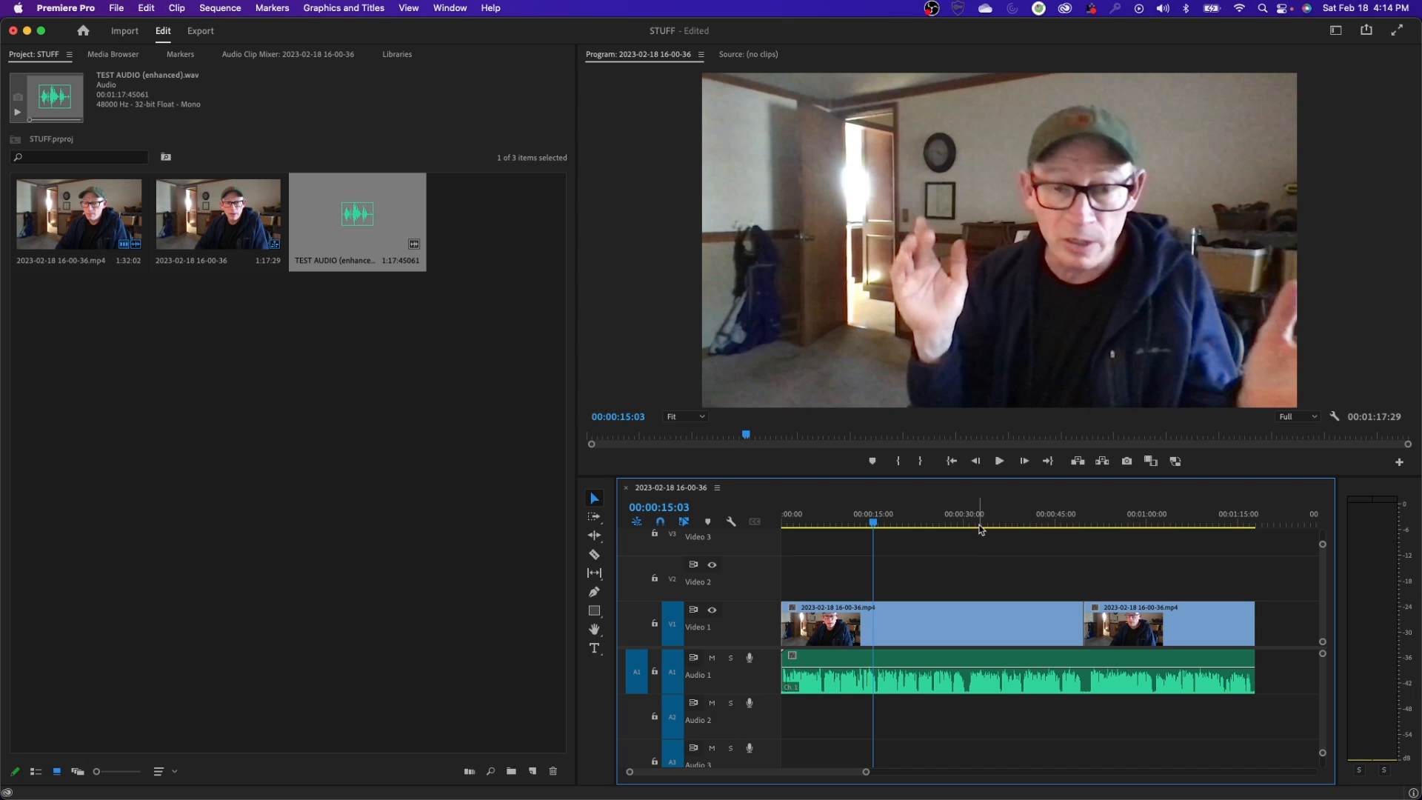
{"action": "mouse_move", "coordinate": [979, 581]}
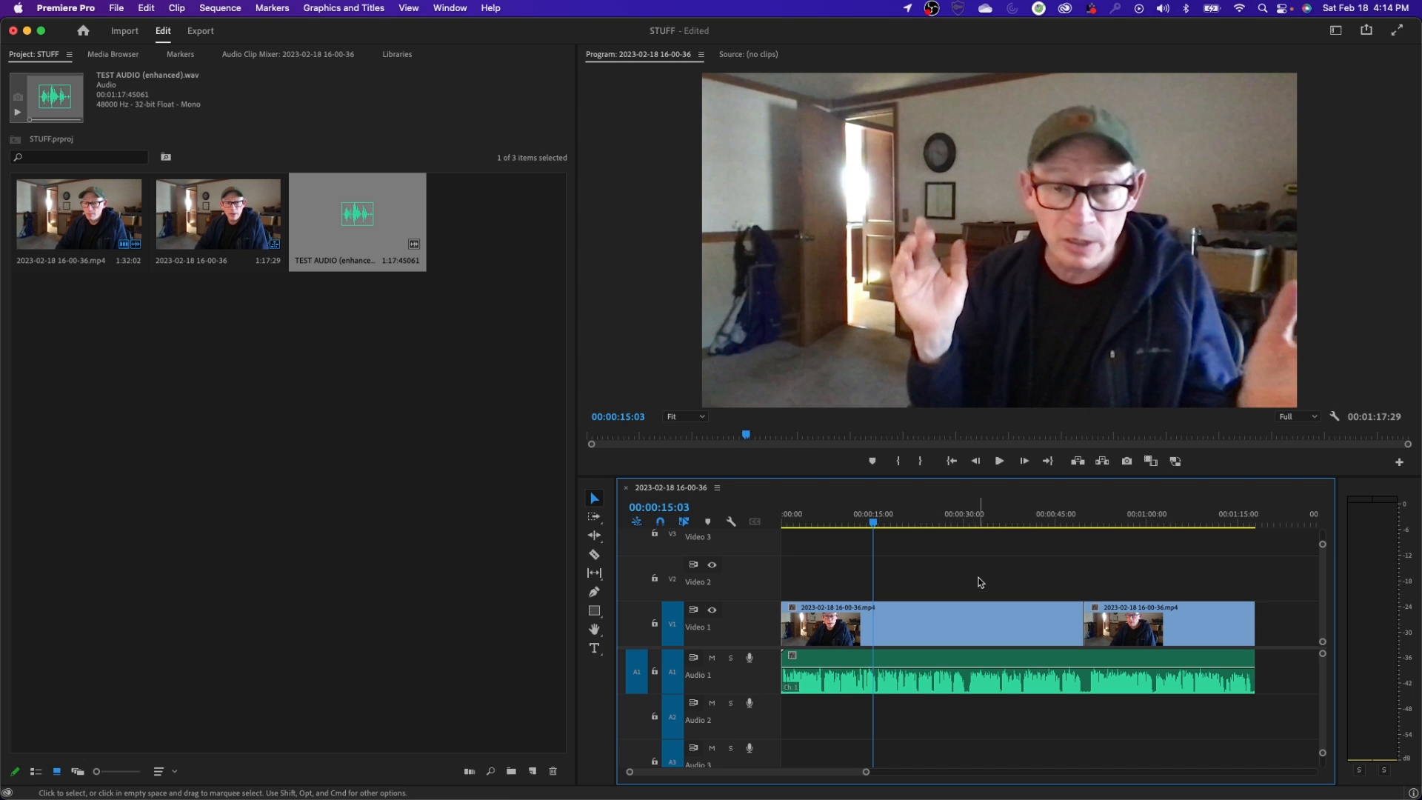
{"action": "mouse_move", "coordinate": [808, 559]}
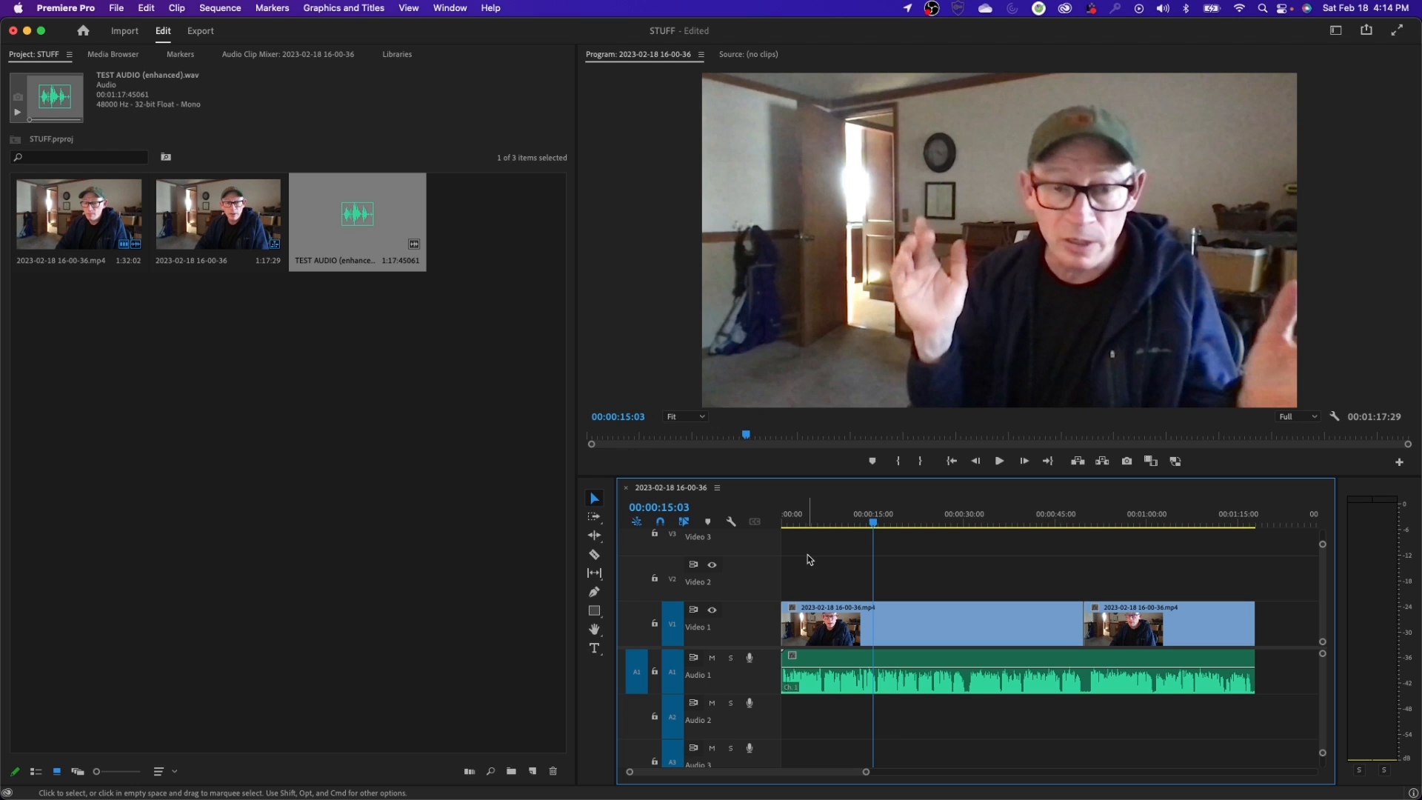
{"action": "mouse_move", "coordinate": [826, 560]}
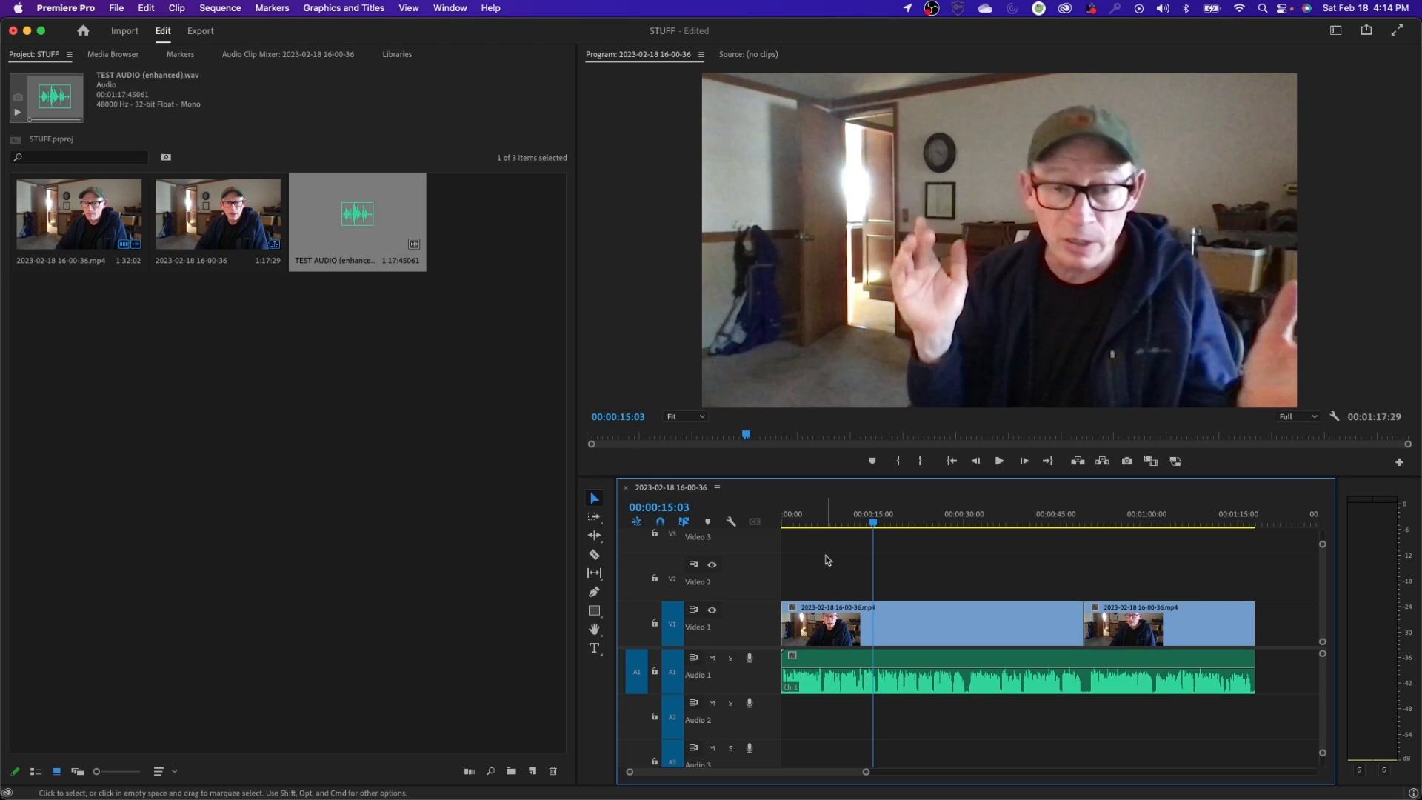